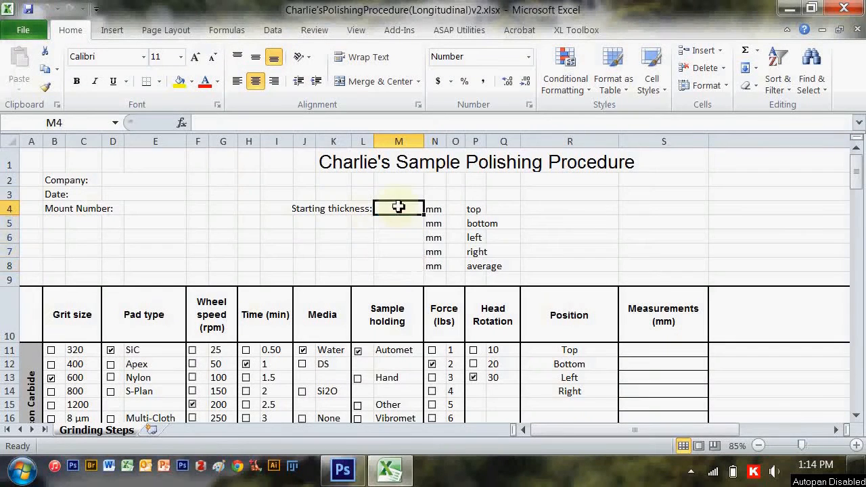
# - Enter starting thickness readings: 16.6 top and 16.5 for bottom, left and right
pyautogui.click(398, 251)
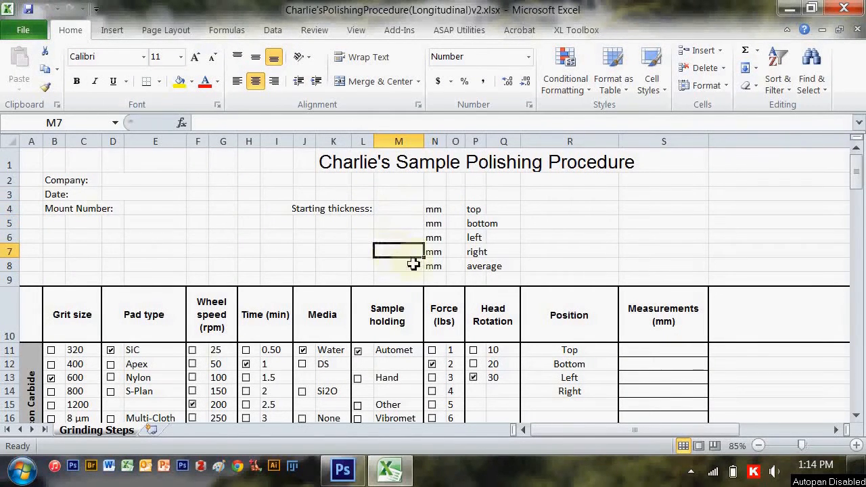
pyautogui.click(399, 274)
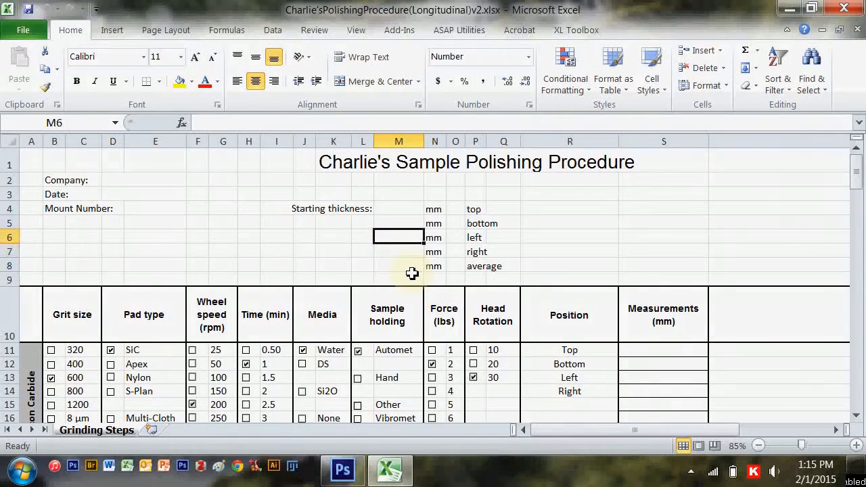
pyautogui.write('16.60')
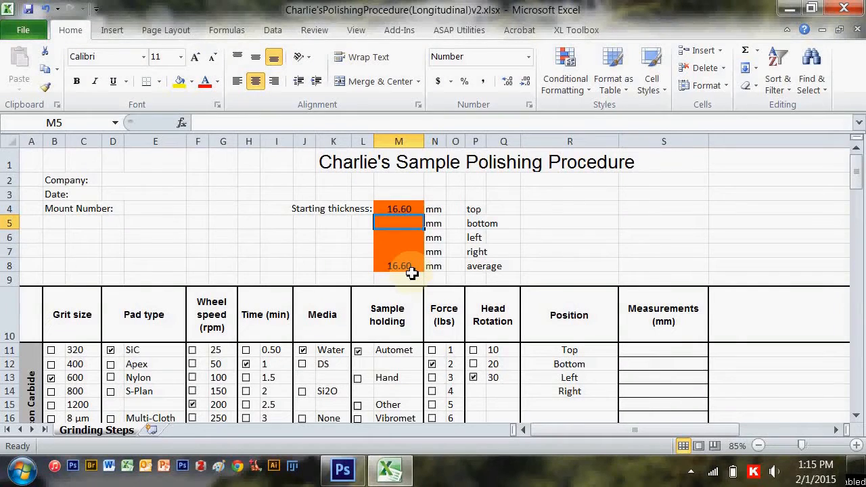
pyautogui.write('16.50')
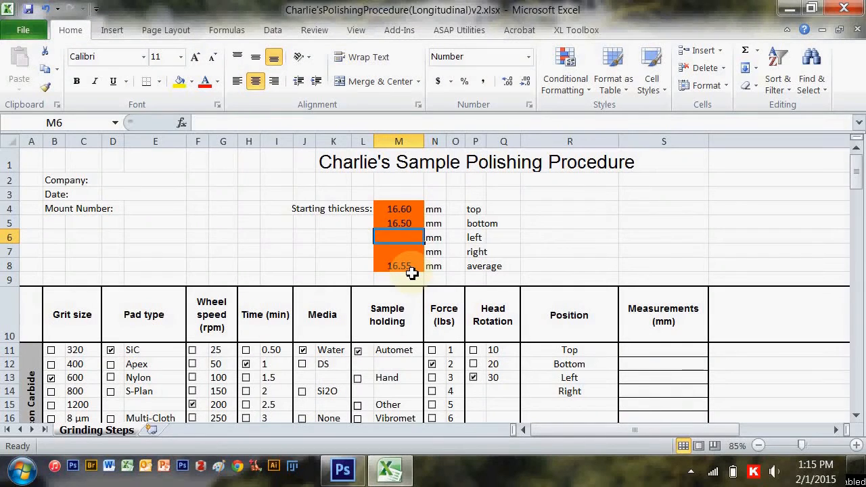
pyautogui.write('16.50')
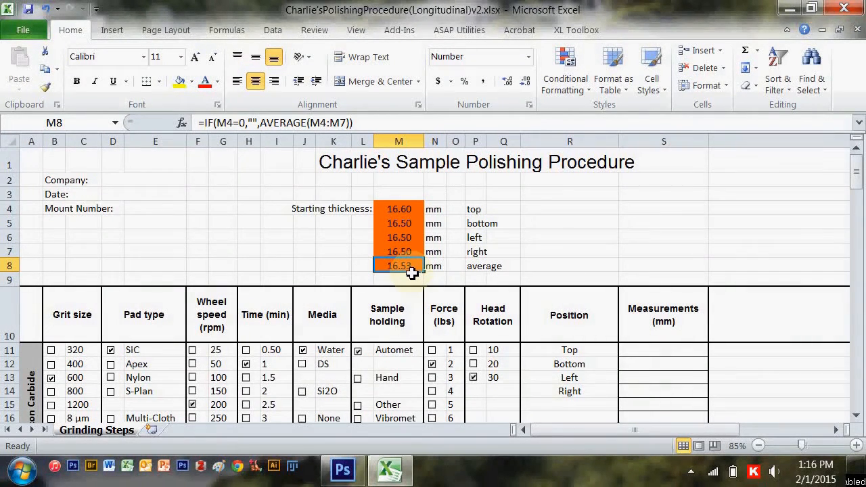
# - Select M4 to correct the top starting thickness reading to 16.5
pyautogui.click(399, 223)
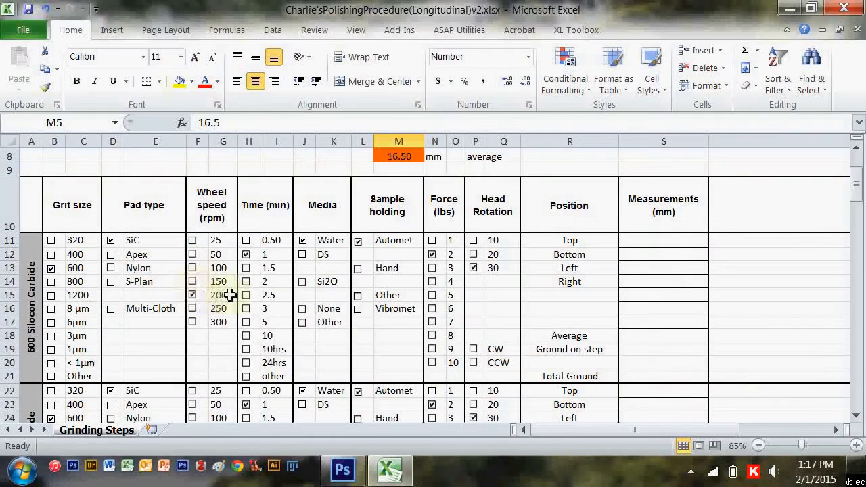
# - Set the first step's wheel speed to 250 rpm and inspect the S11, S18, S19, S21 formulas
pyautogui.click(193, 309)
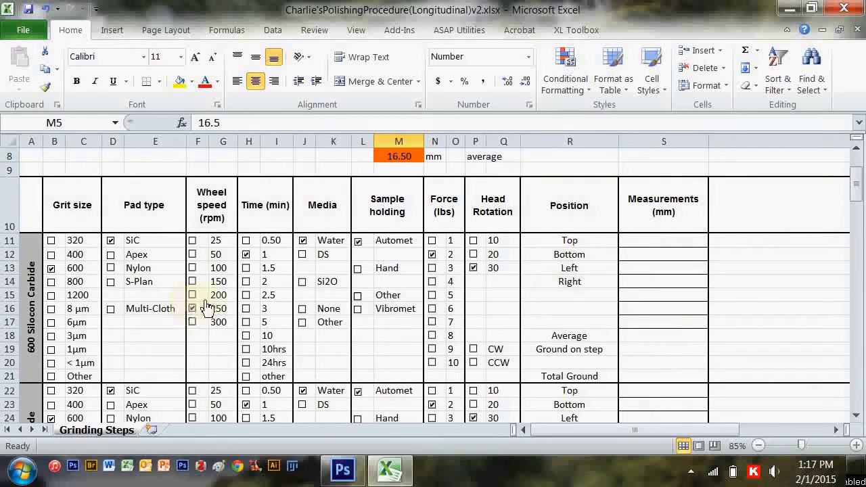
pyautogui.click(246, 253)
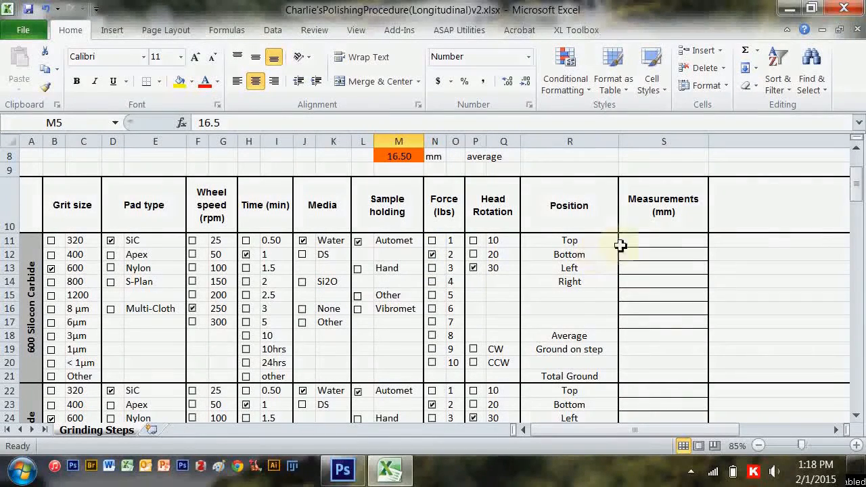
pyautogui.click(663, 241)
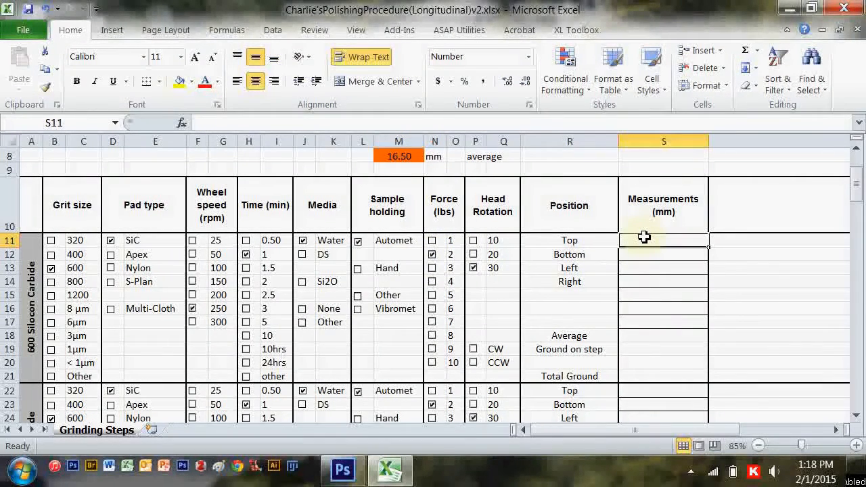
pyautogui.moveTo(576, 348)
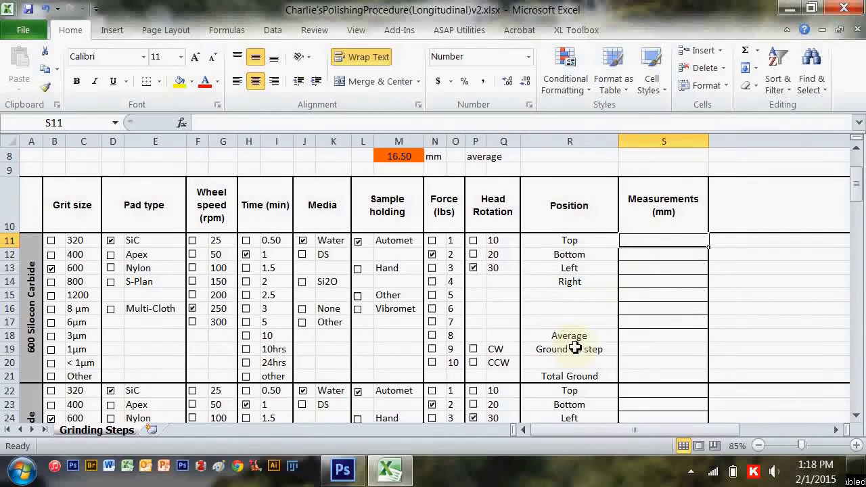
pyautogui.click(664, 335)
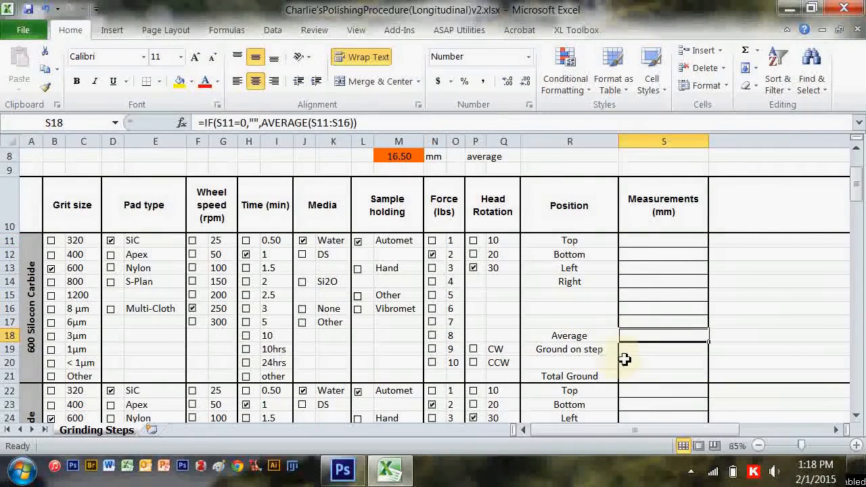
pyautogui.click(663, 349)
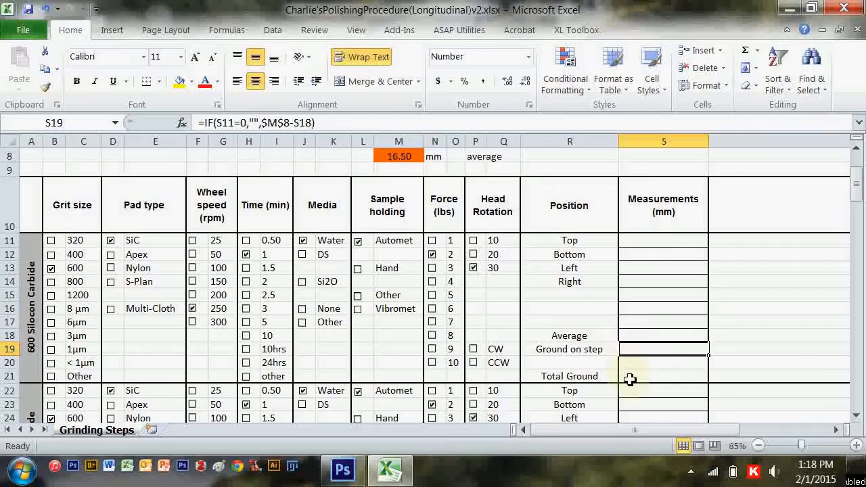
pyautogui.click(663, 377)
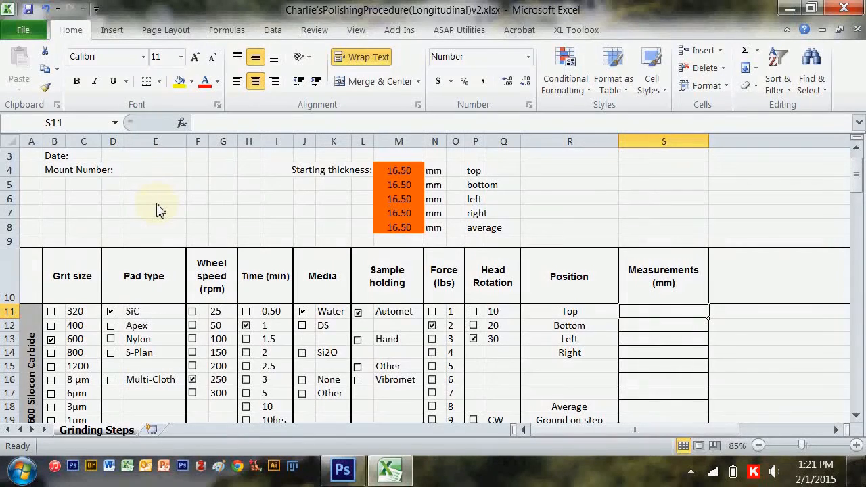
# - Record the first step's readings 16.40, 16.4, 16.3 and 16.4 mm in S11–S14
pyautogui.write('16.40')
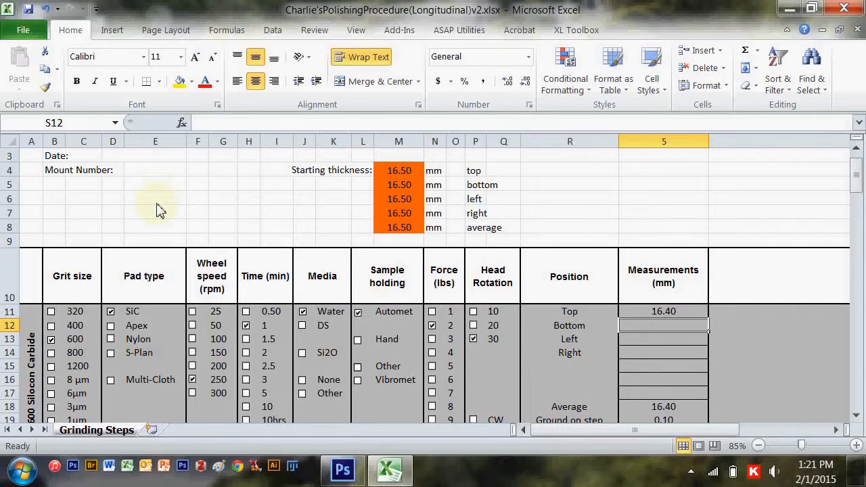
pyautogui.write('16.4')
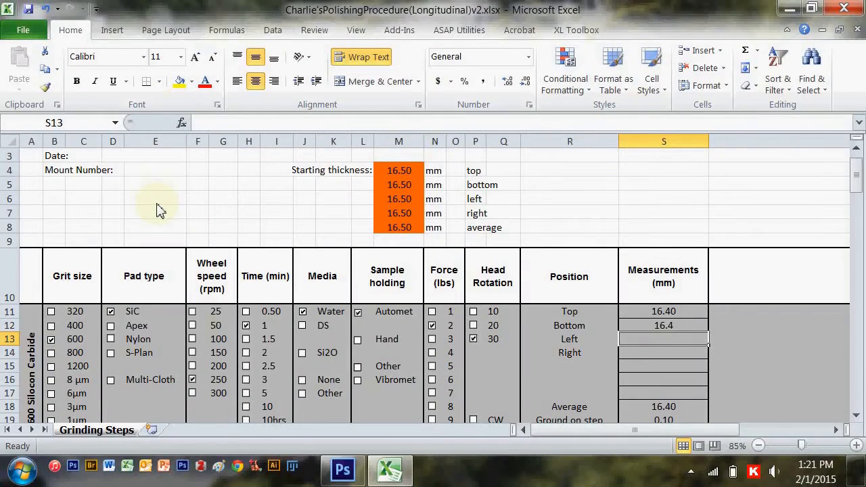
pyautogui.write('16.3')
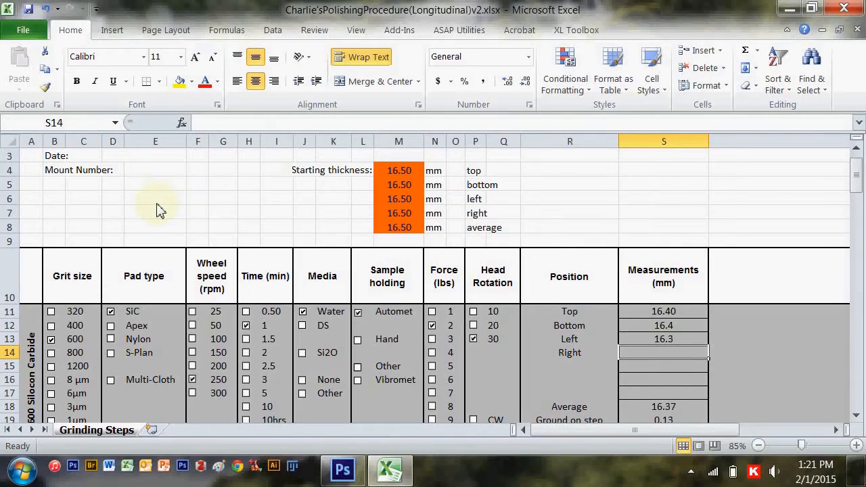
pyautogui.write('16.4')
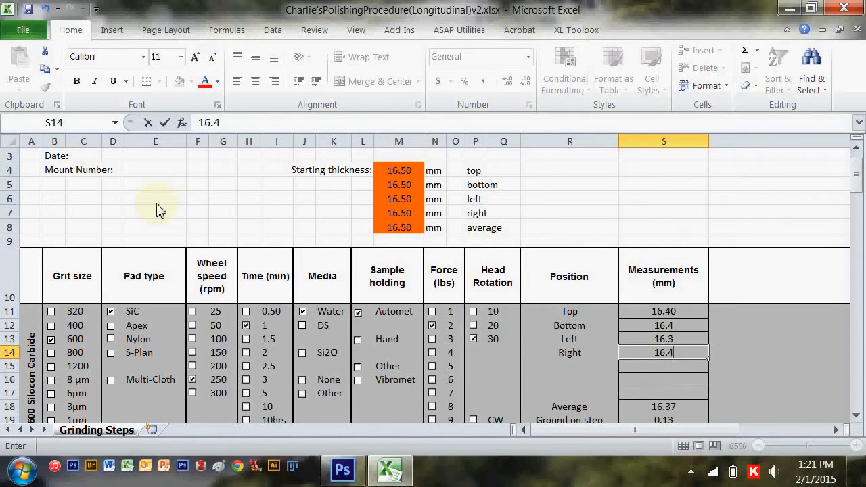
pyautogui.scroll(-3)
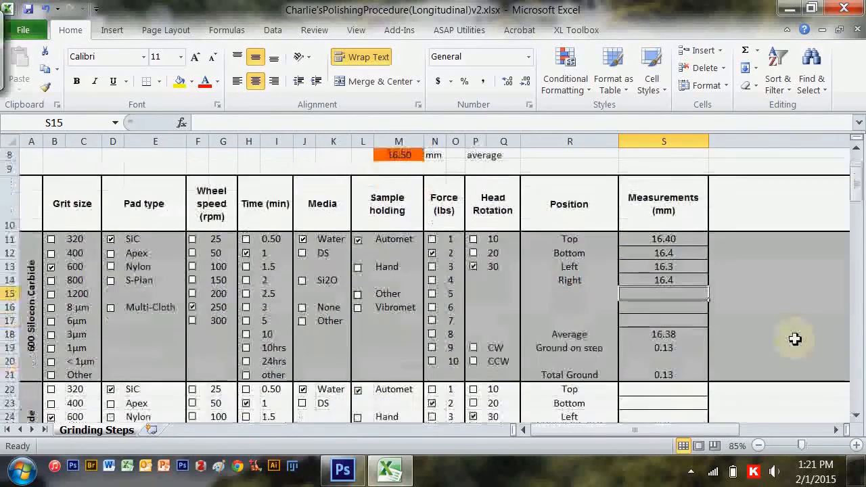
pyautogui.scroll(-3)
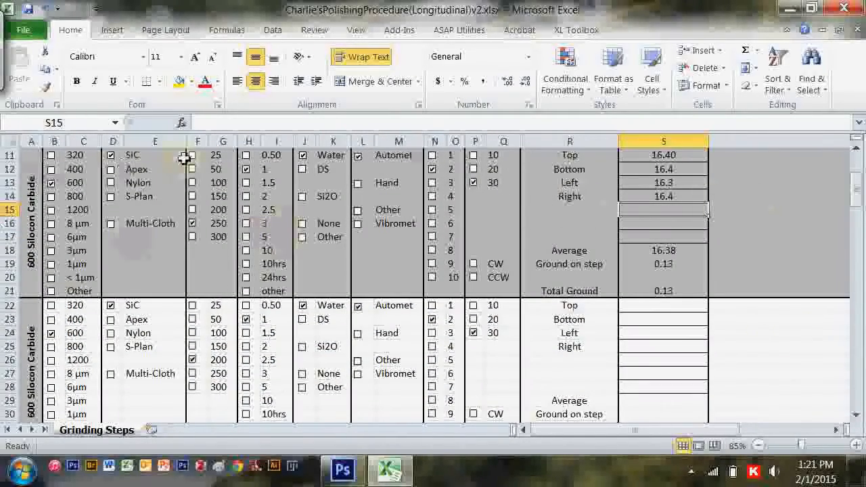
pyautogui.scroll(-3)
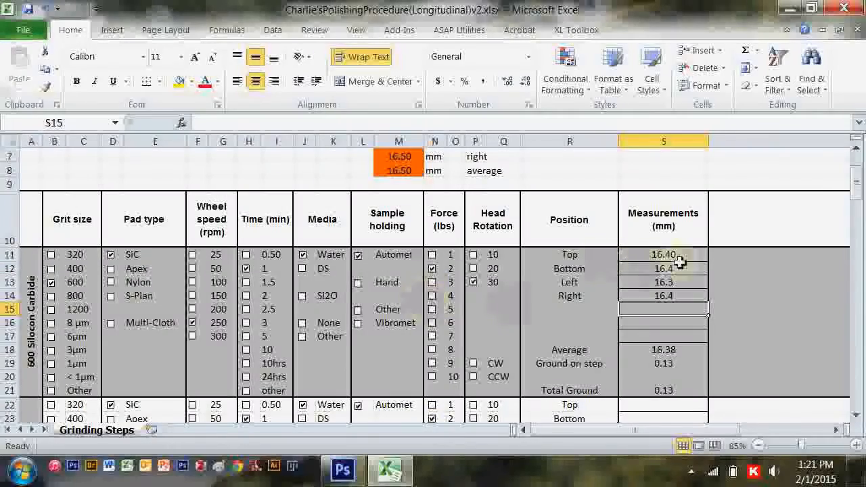
pyautogui.scroll(-3)
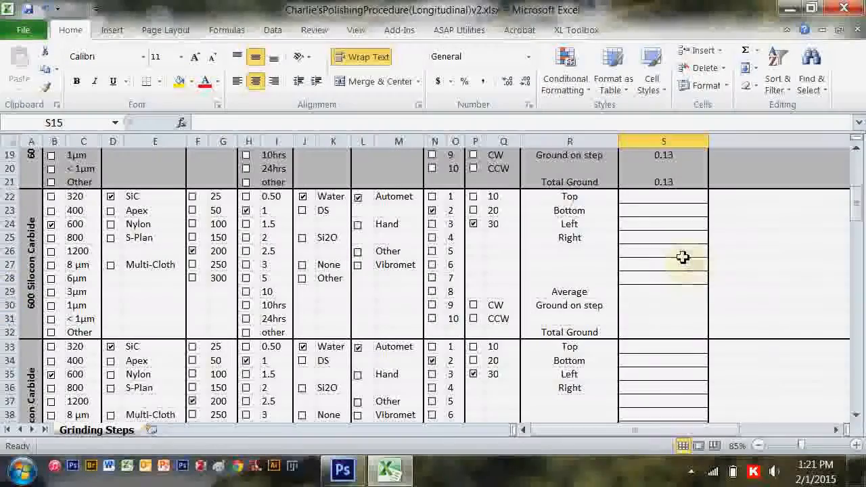
pyautogui.scroll(-3)
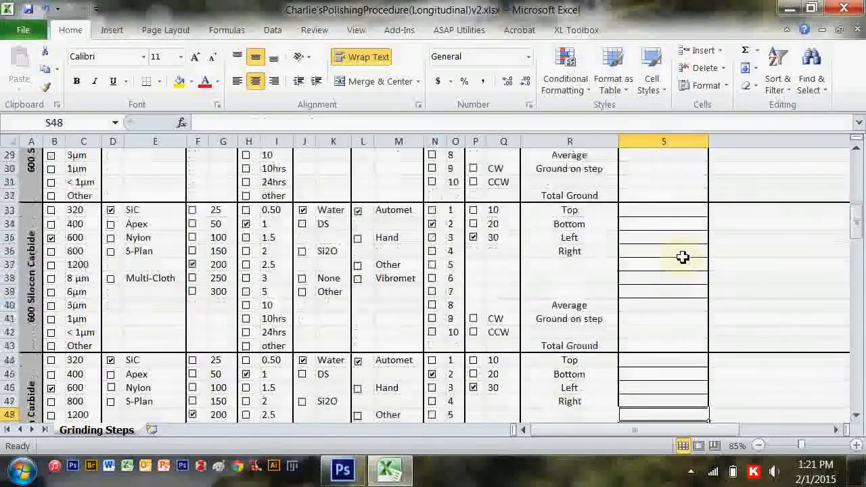
pyautogui.scroll(-3)
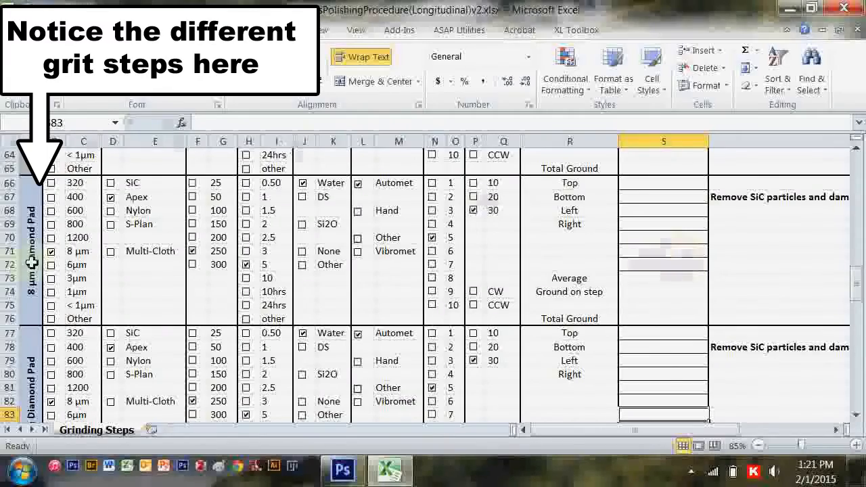
pyautogui.scroll(-3)
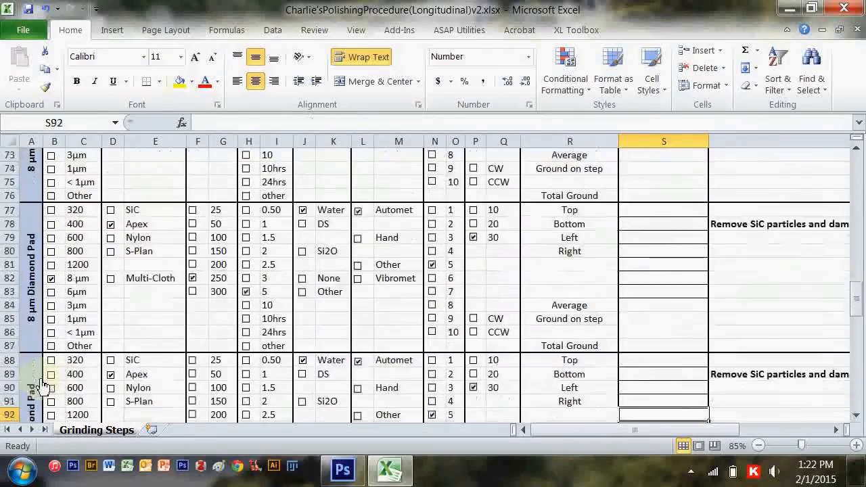
pyautogui.scroll(-3)
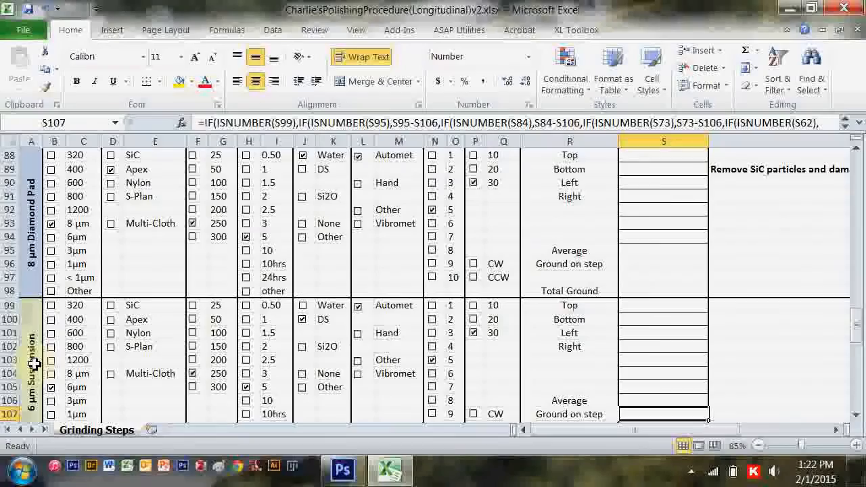
pyautogui.scroll(-3)
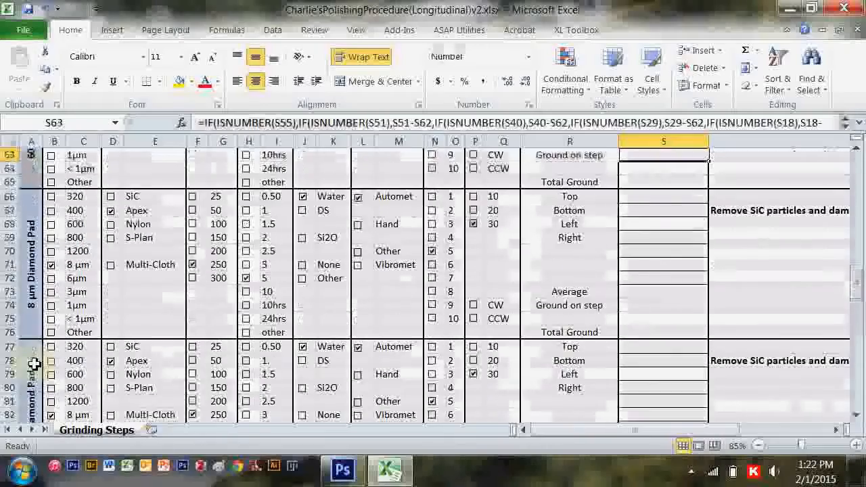
pyautogui.scroll(3)
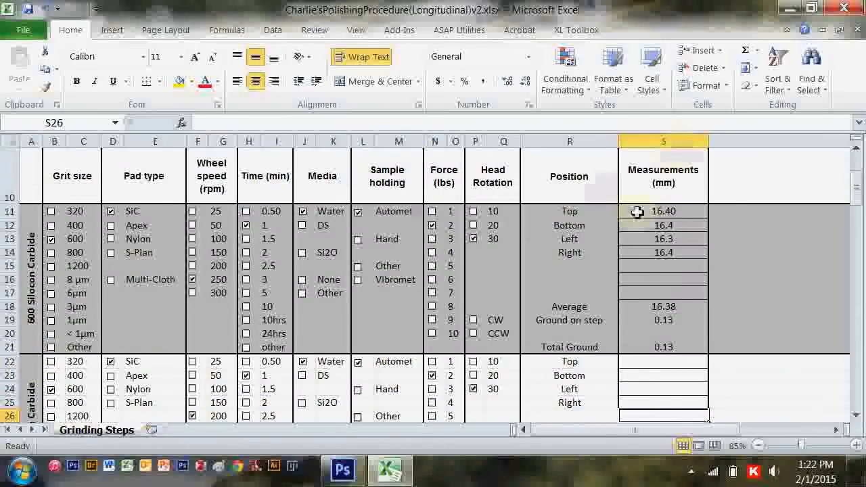
# - Enter a Top measurement in S66 for the 8 µm Diamond Pad step
pyautogui.scroll(-3)
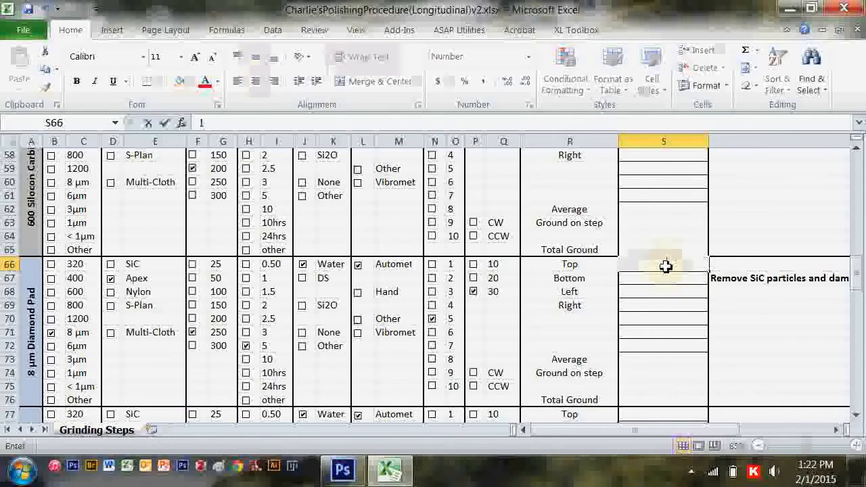
pyautogui.write('16.')
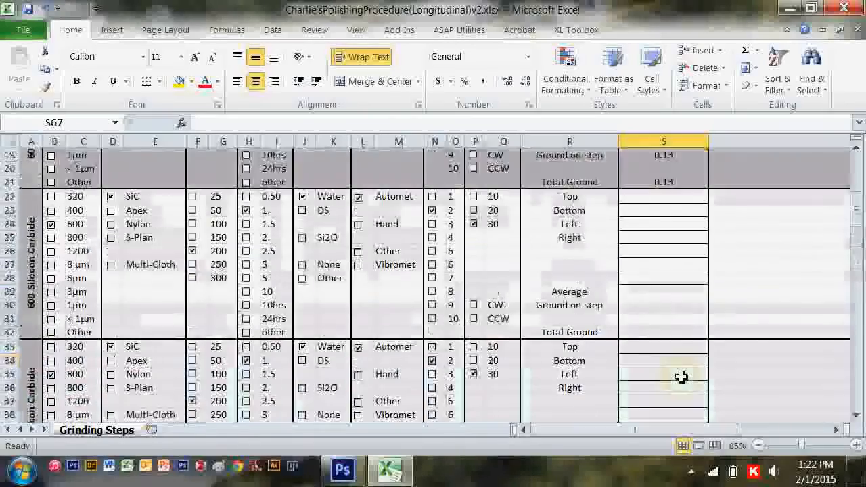
pyautogui.scroll(-3)
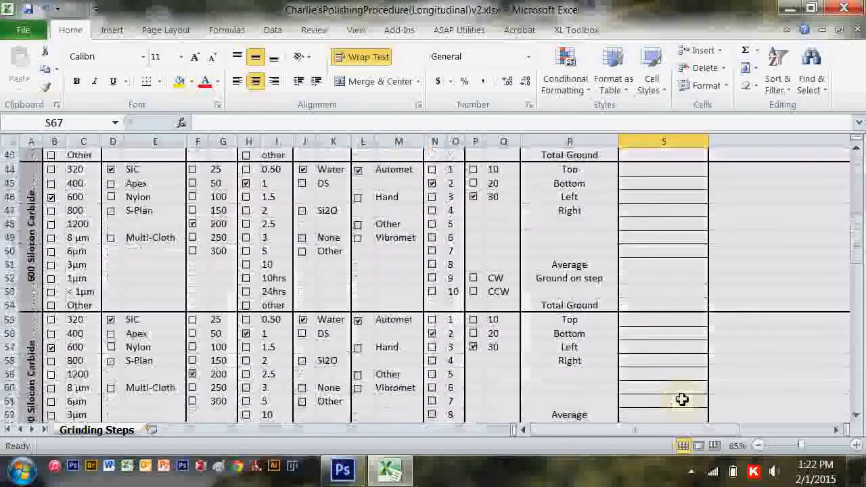
pyautogui.scroll(-3)
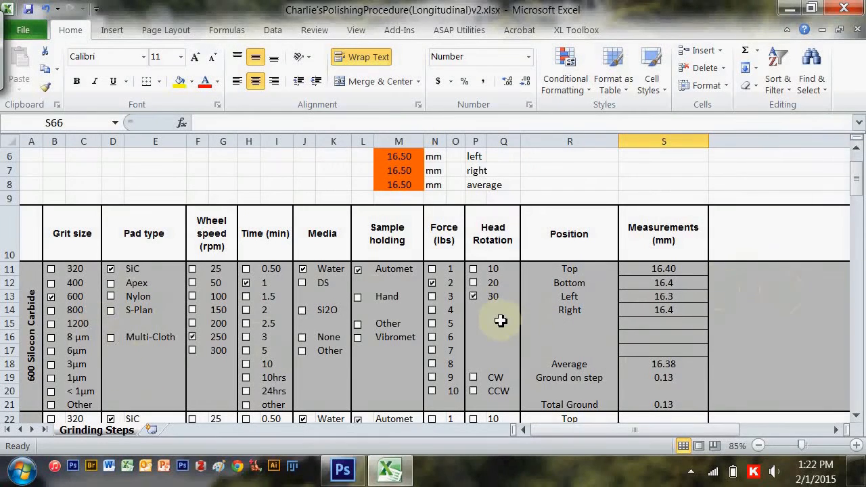
pyautogui.scroll(-3)
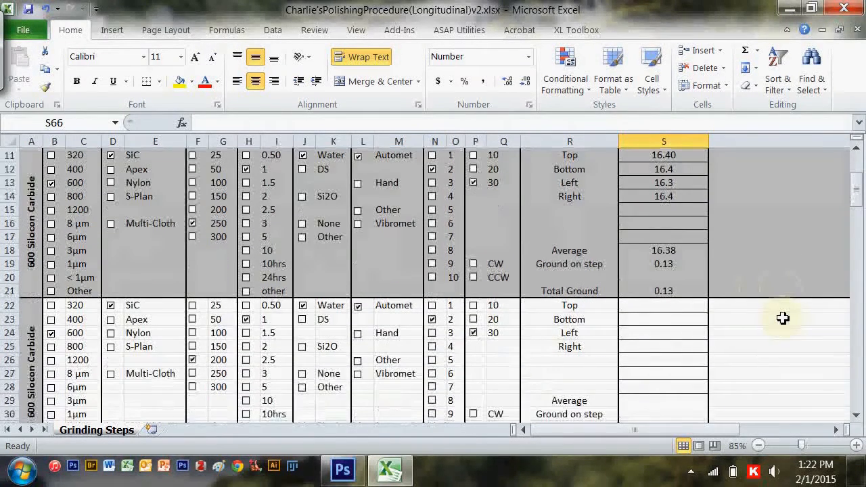
pyautogui.click(664, 264)
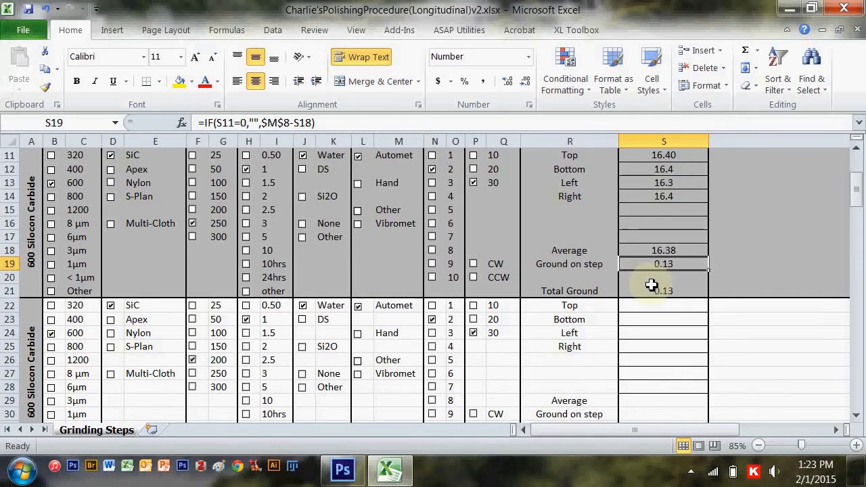
pyautogui.scroll(-3)
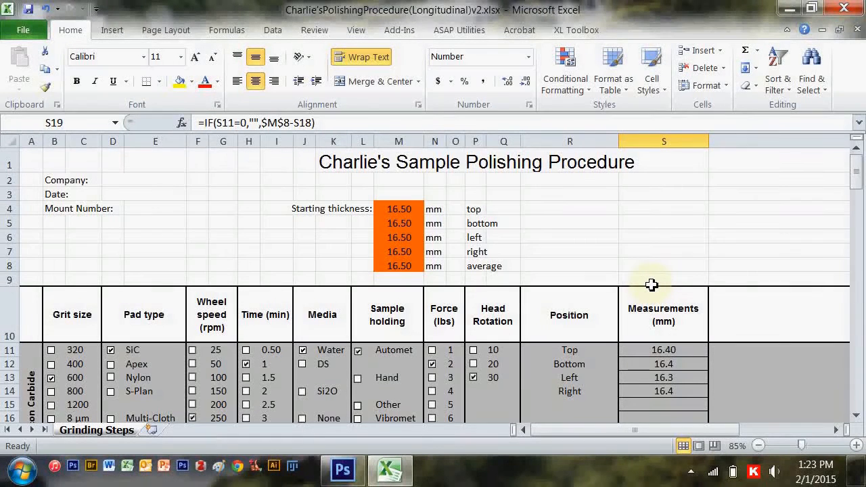
pyautogui.moveTo(660, 466)
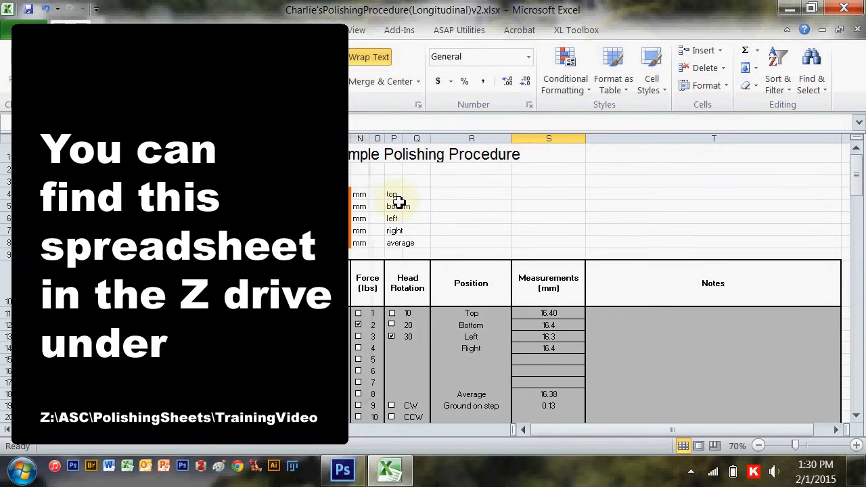
# - Scroll through the second and third 600 Silicon Carbide steps to check averages and totals
pyautogui.scroll(-3)
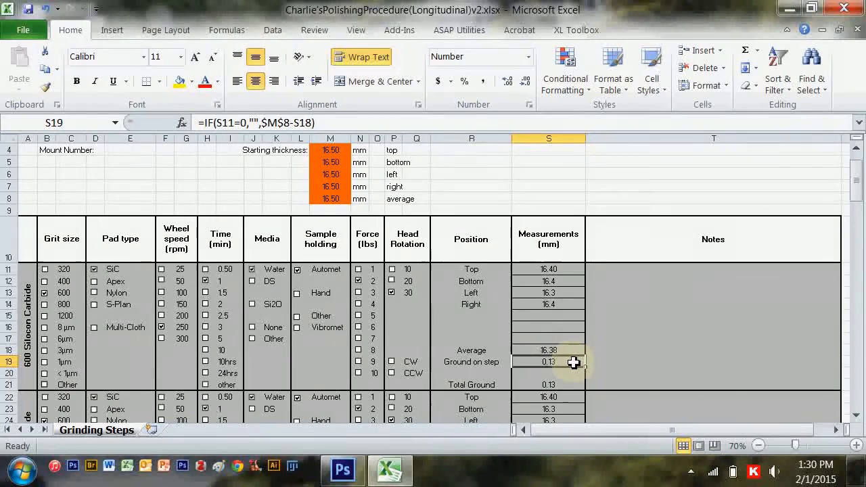
pyautogui.scroll(-3)
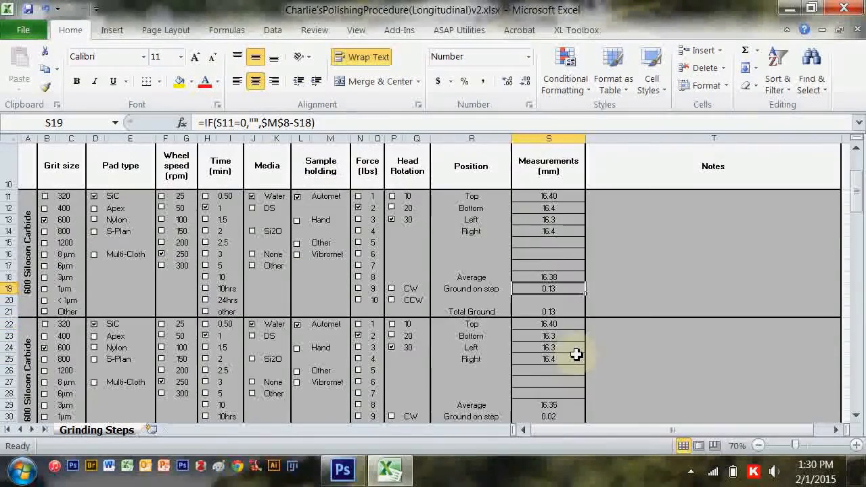
pyautogui.scroll(-3)
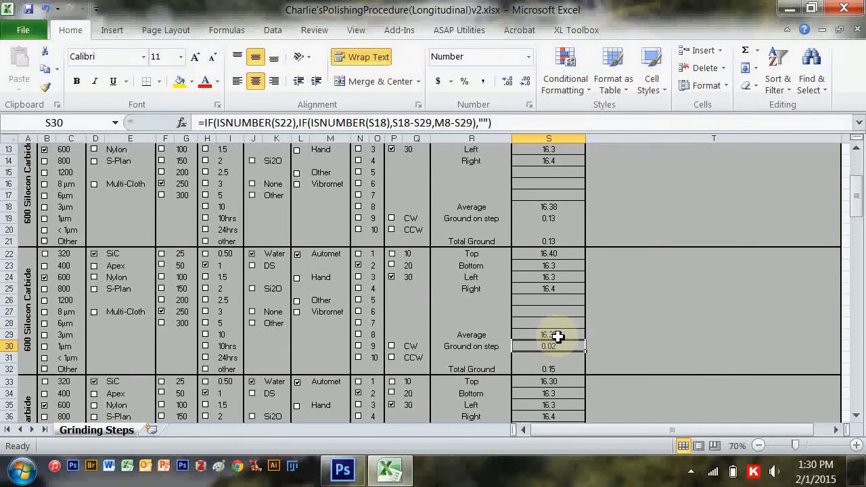
pyautogui.scroll(-3)
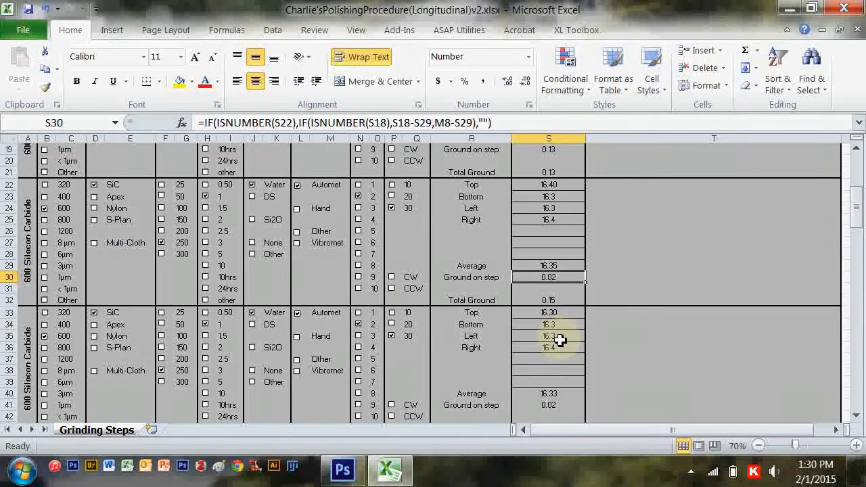
pyautogui.scroll(-3)
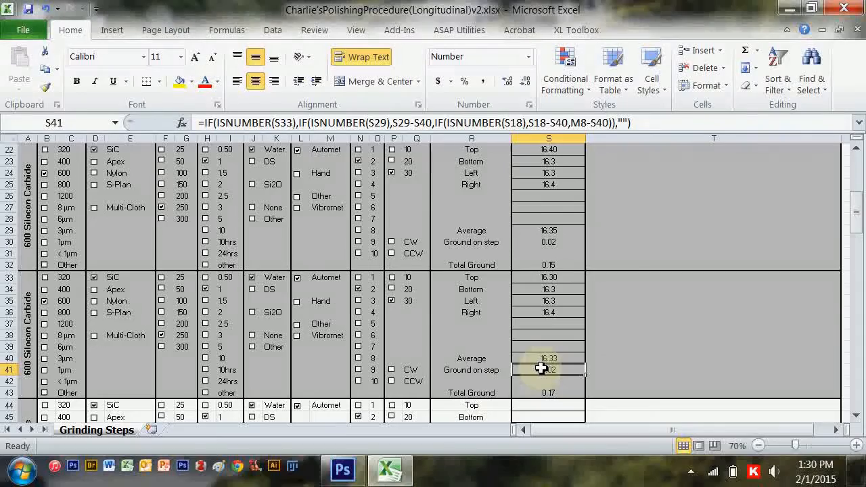
# - Change the fourth grinding step's force from 2 lbs to 4 lbs
pyautogui.scroll(-3)
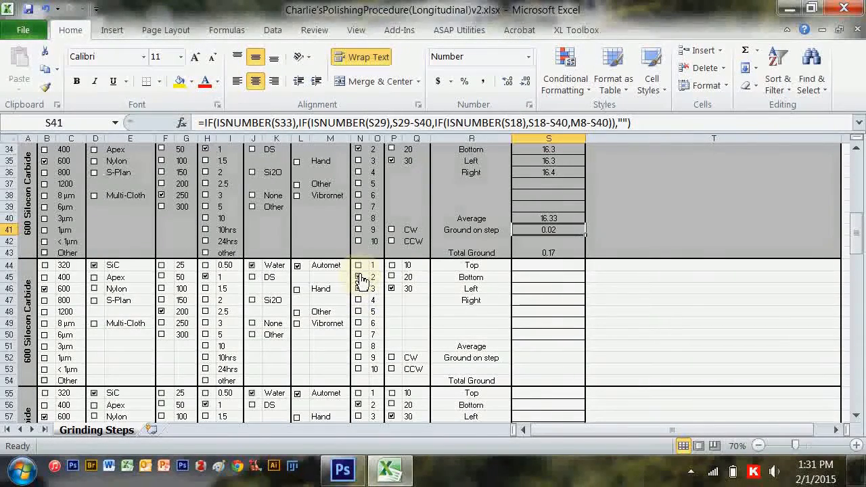
pyautogui.click(358, 290)
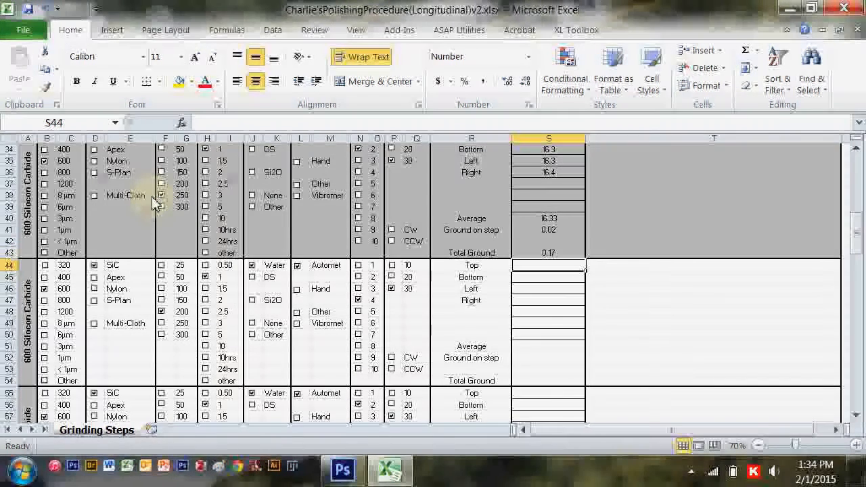
# - Enter 16.30, 16.3, 16.2 and 16.3 mm into S44–S47 for the fourth step
pyautogui.write('16.30')
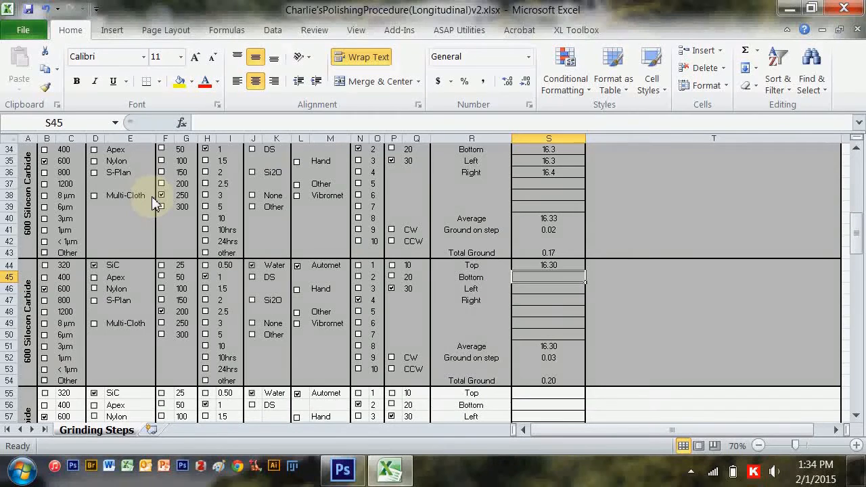
pyautogui.write('16.3')
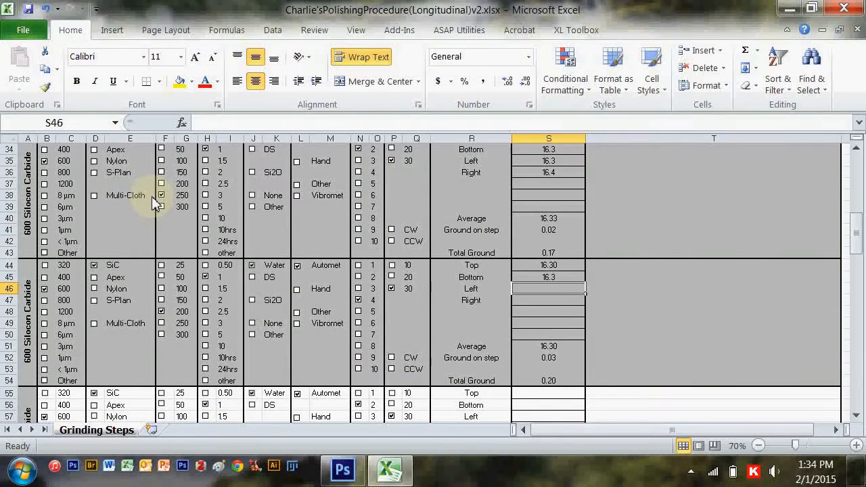
pyautogui.write('16.2')
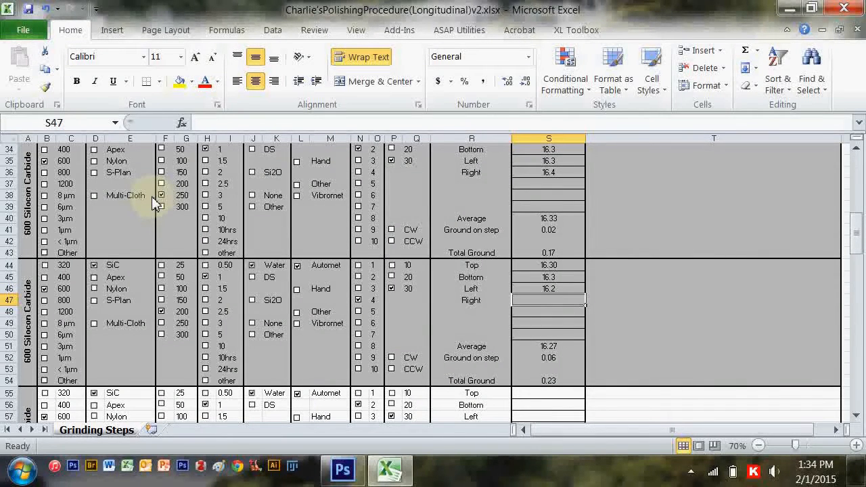
pyautogui.write('16.3')
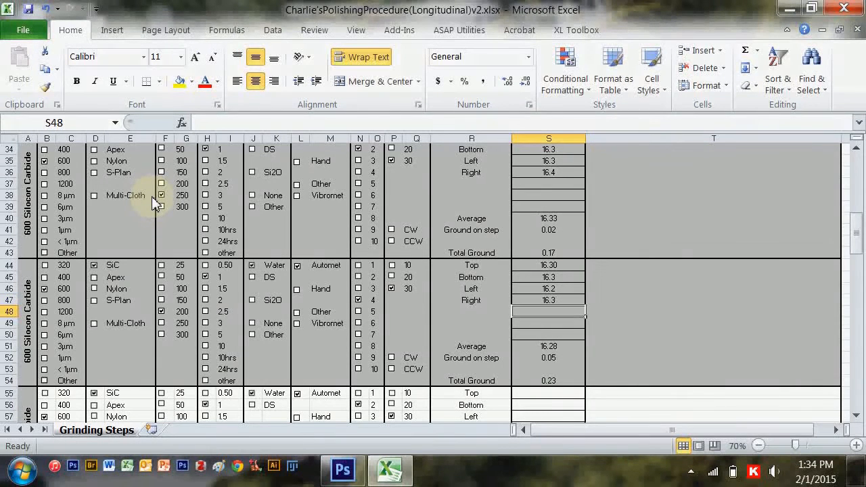
pyautogui.moveTo(567, 387)
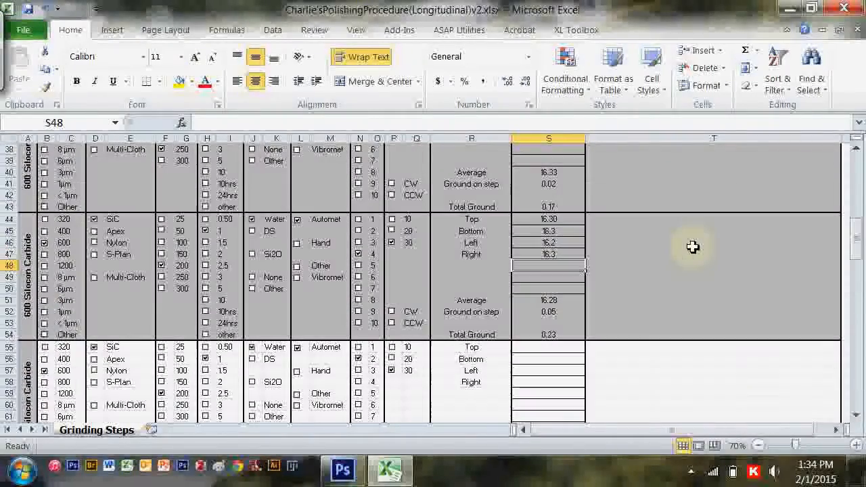
# - Scroll down to the fifth 600 Silicon Carbide step block in rows 55–65
pyautogui.scroll(-3)
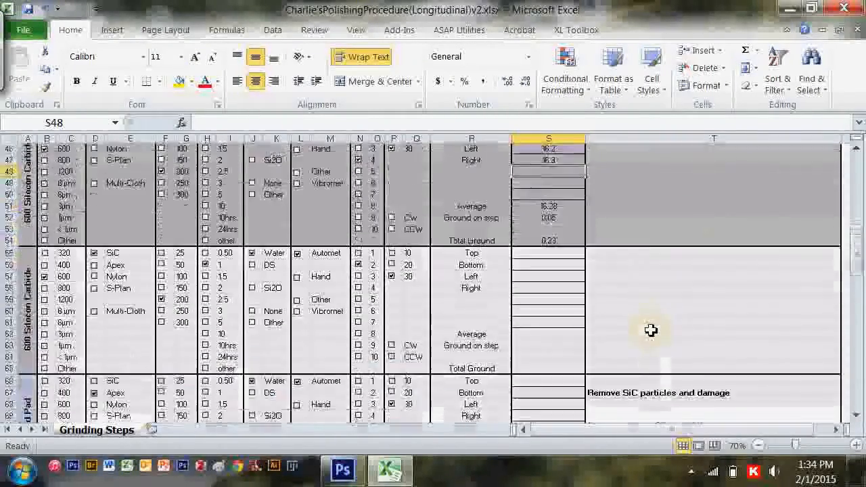
pyautogui.scroll(-3)
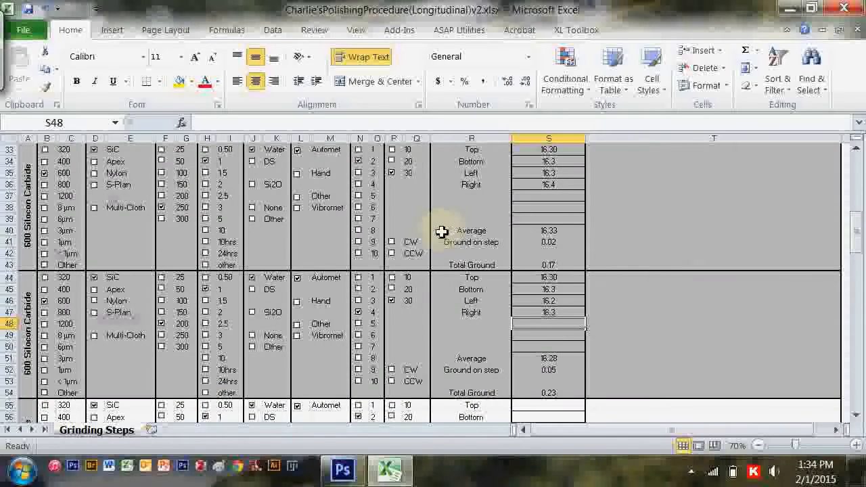
pyautogui.scroll(-3)
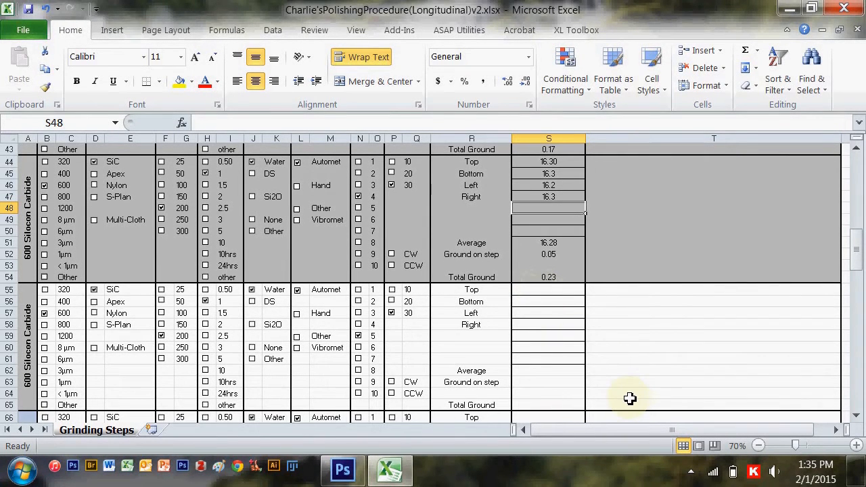
pyautogui.moveTo(701, 467)
pyautogui.write('16.3')
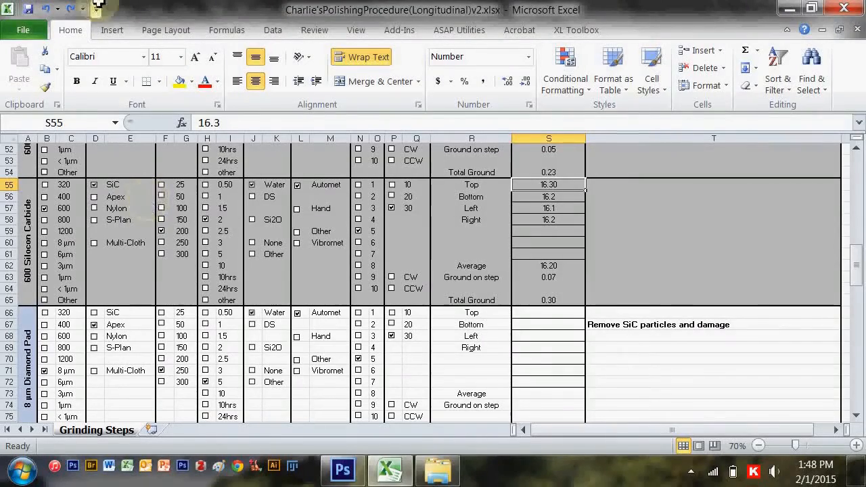
pyautogui.scroll(-3)
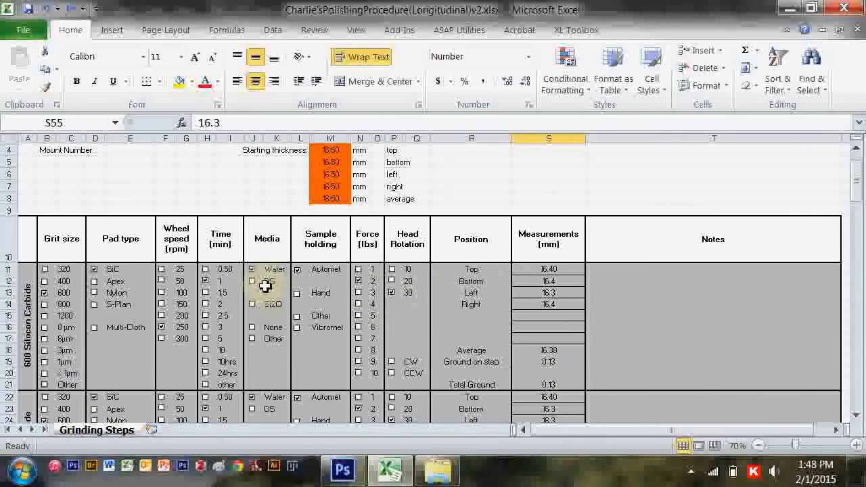
pyautogui.scroll(-3)
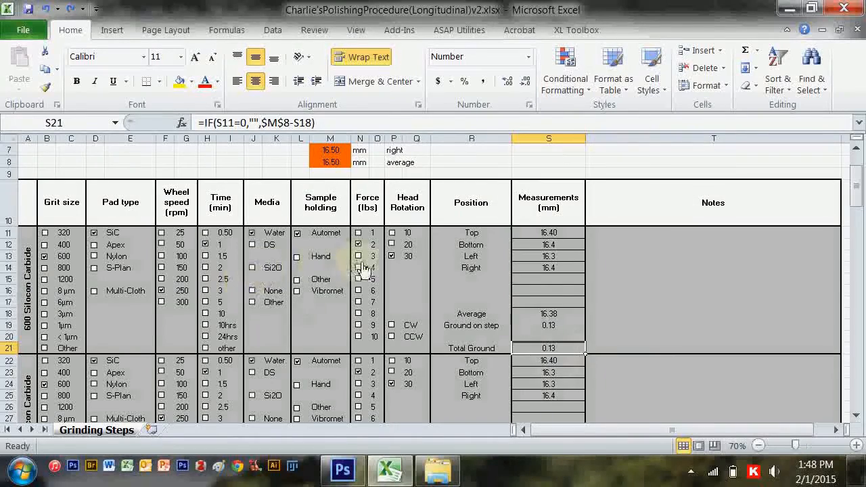
pyautogui.scroll(-3)
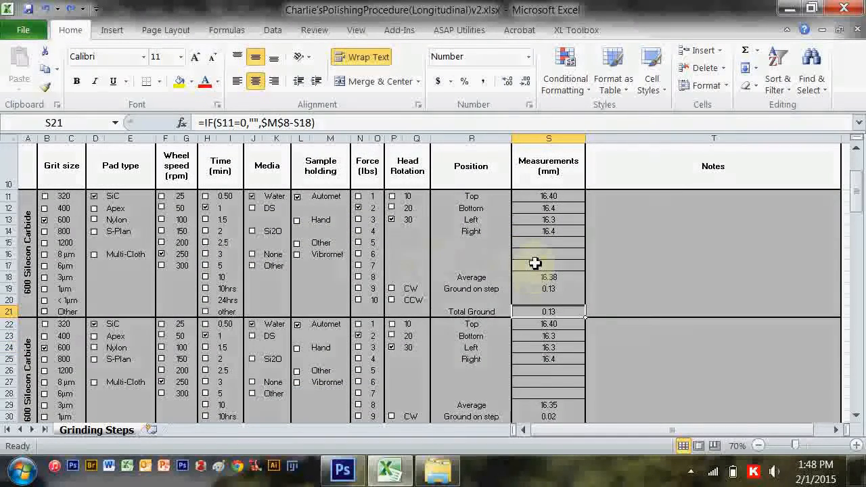
pyautogui.moveTo(534, 247)
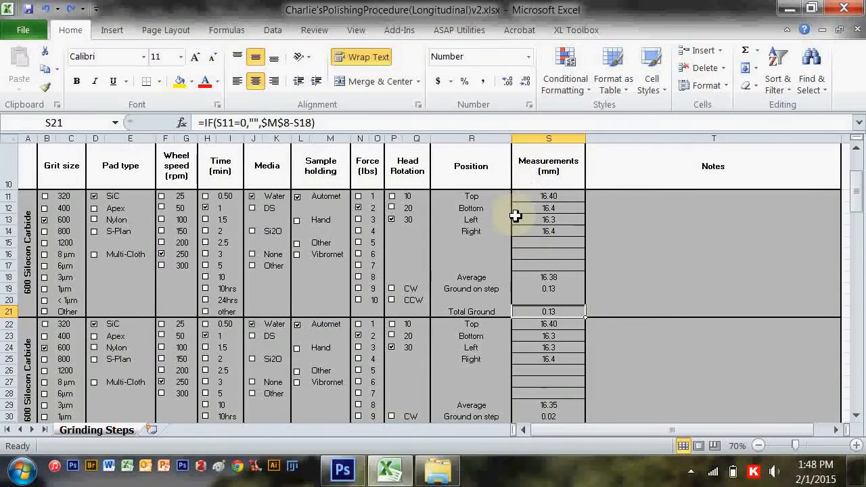
pyautogui.scroll(-3)
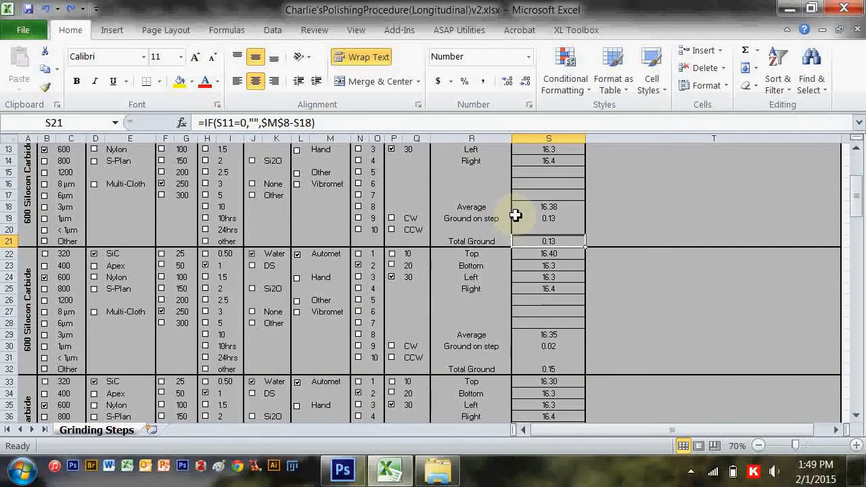
pyautogui.scroll(-3)
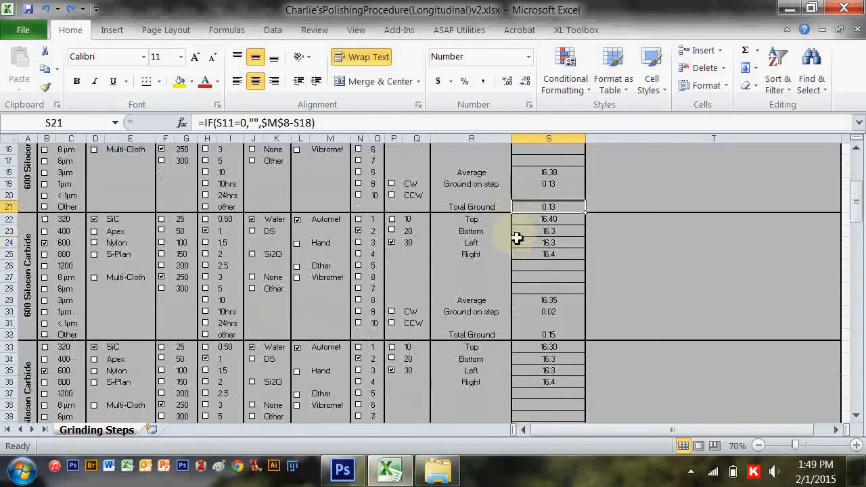
pyautogui.scroll(-3)
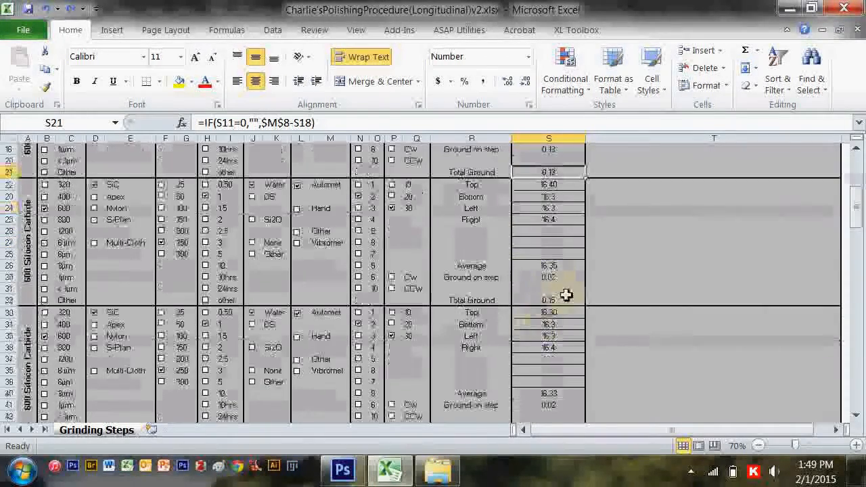
pyautogui.scroll(-3)
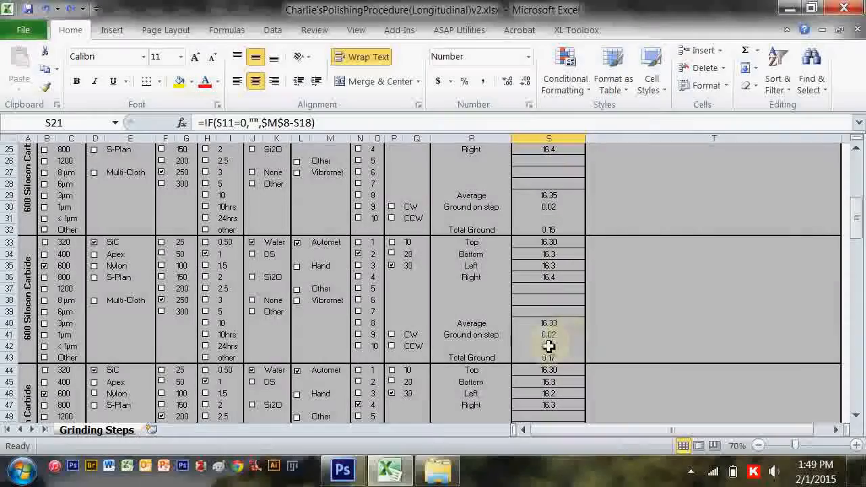
pyautogui.scroll(-3)
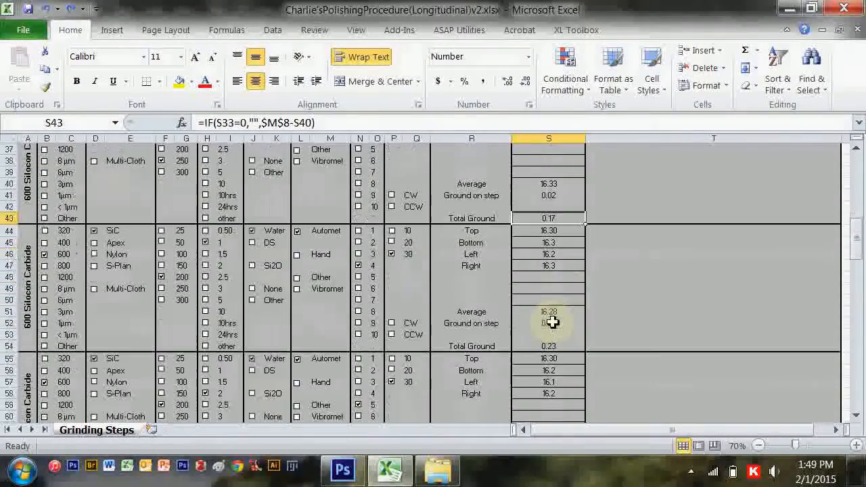
pyautogui.scroll(-3)
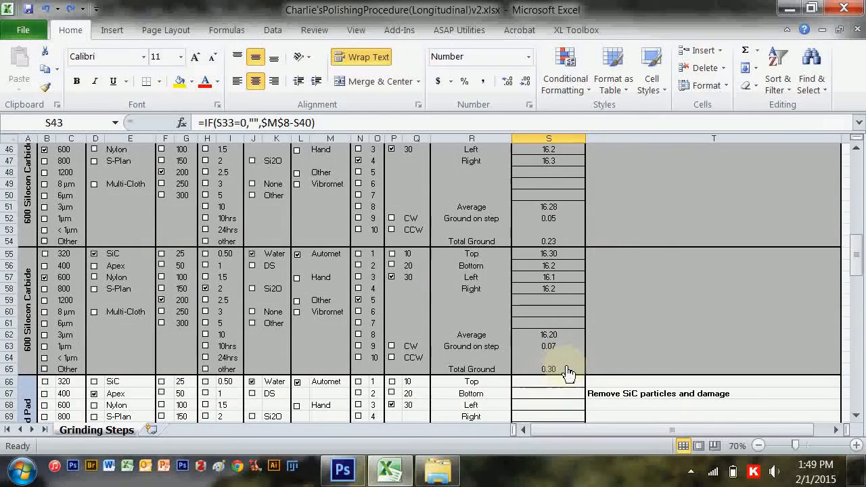
pyautogui.moveTo(576, 350)
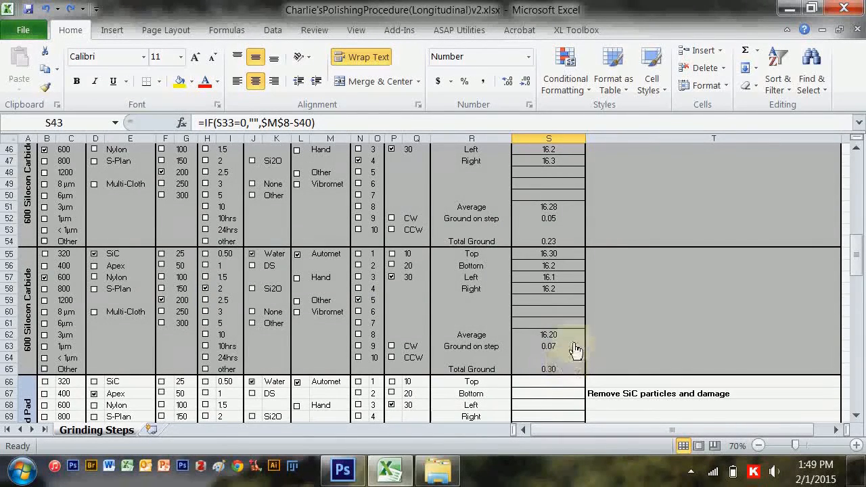
pyautogui.click(342, 470)
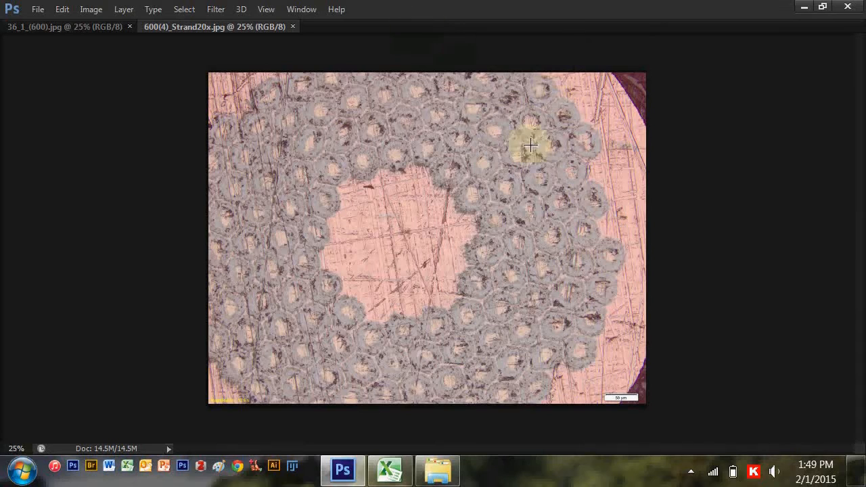
pyautogui.moveTo(164, 394)
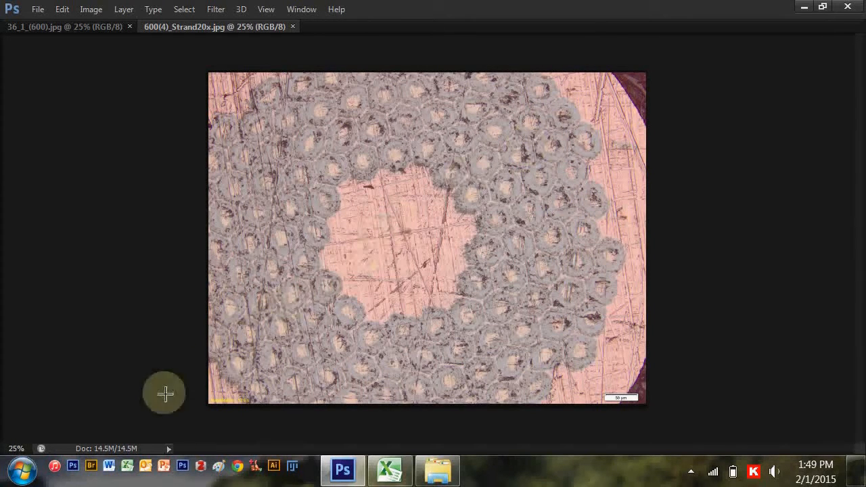
pyautogui.moveTo(630, 100)
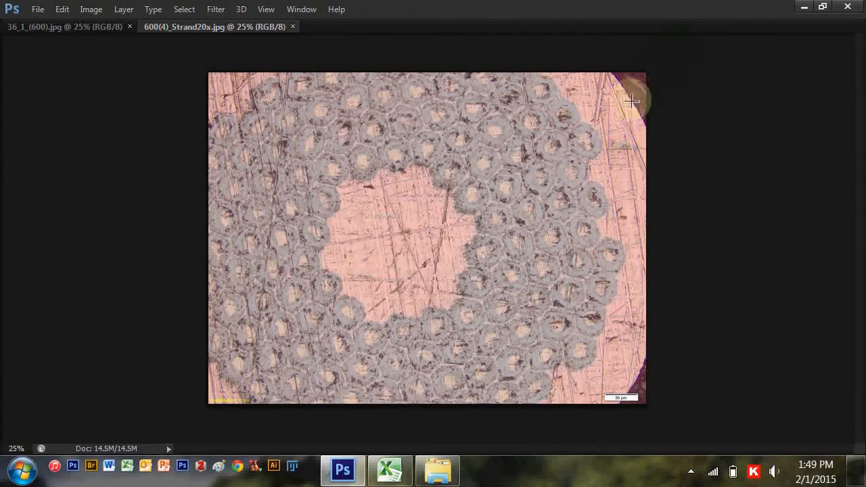
pyautogui.moveTo(623, 81)
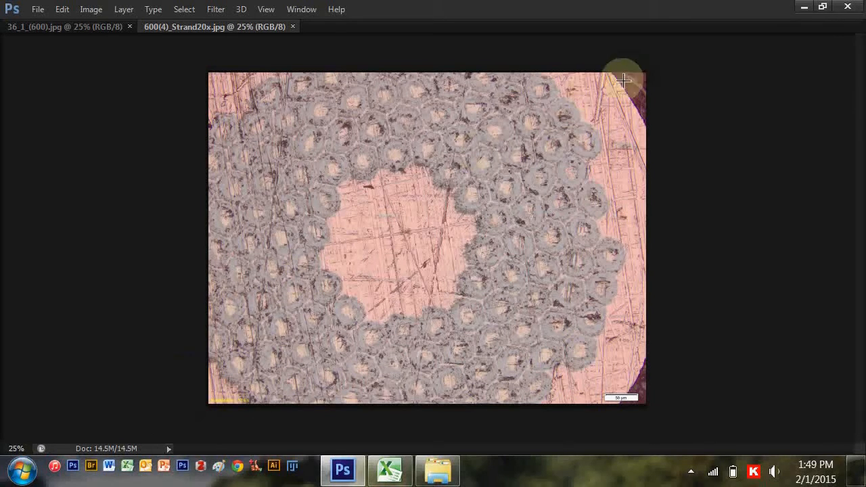
pyautogui.moveTo(602, 96)
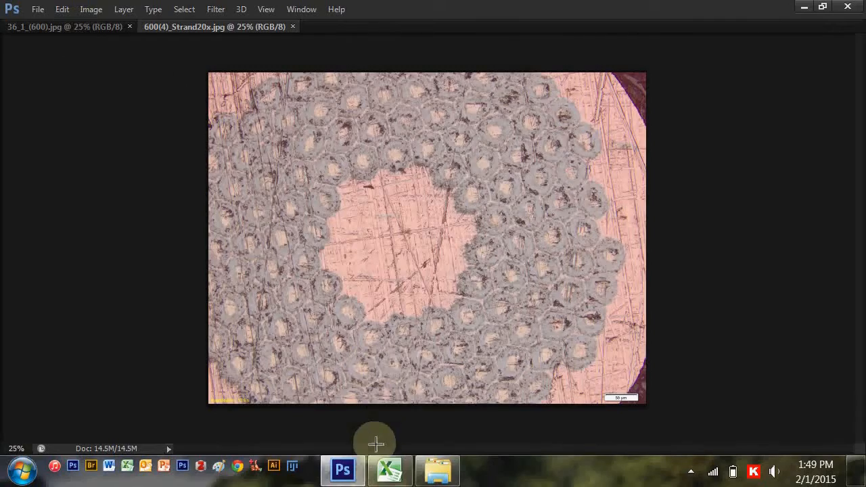
# - Switch back to the Polishing Procedure workbook from the taskbar
pyautogui.click(390, 470)
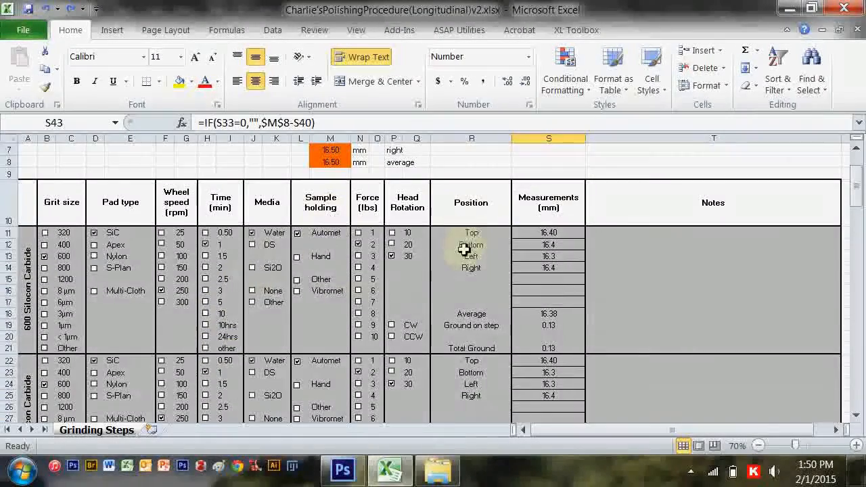
pyautogui.scroll(-3)
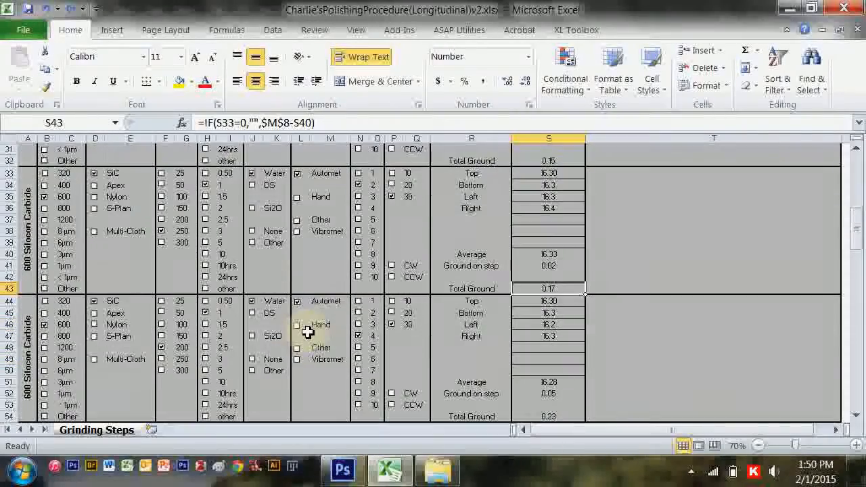
pyautogui.scroll(-3)
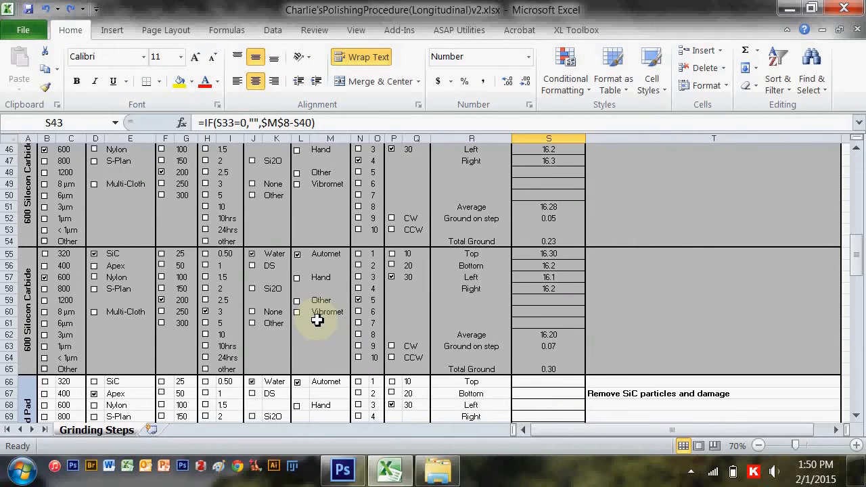
pyautogui.scroll(-3)
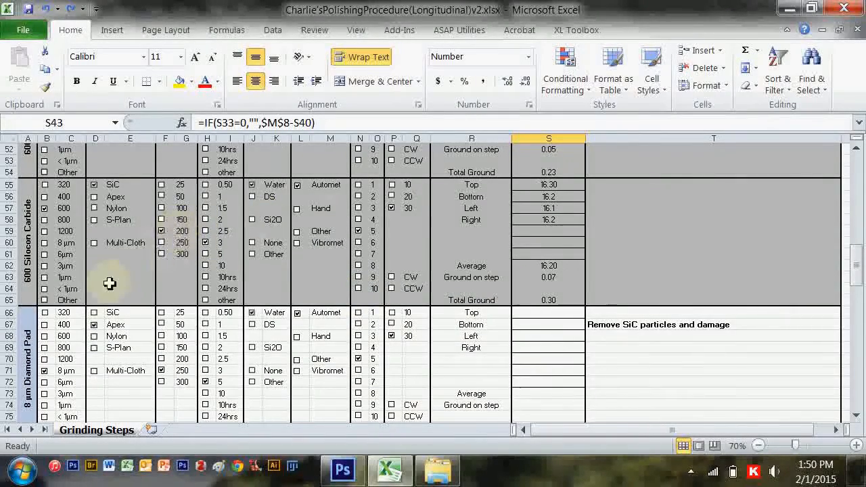
pyautogui.scroll(-3)
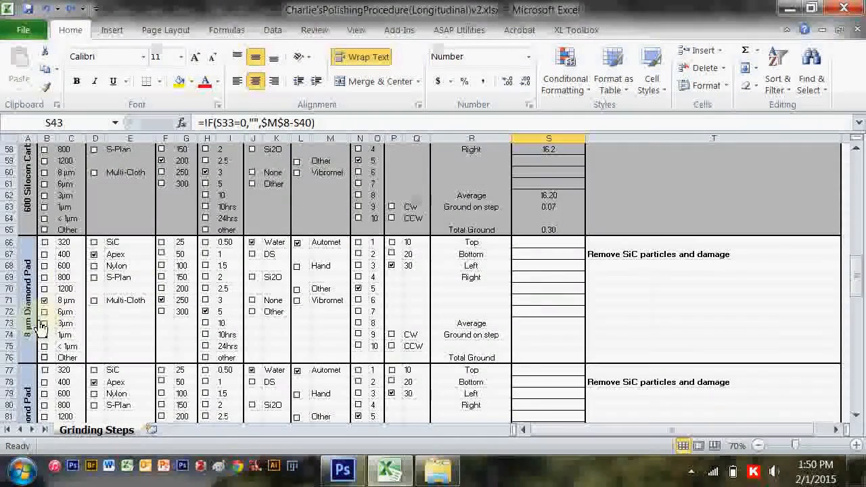
pyautogui.scroll(-3)
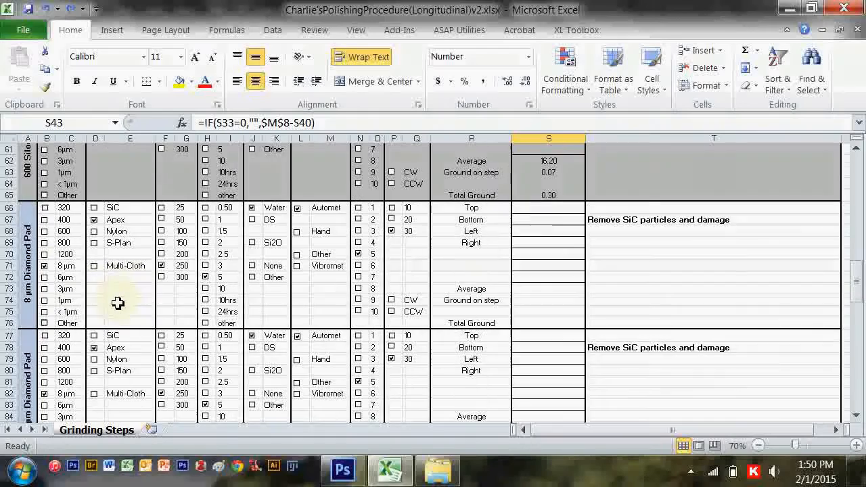
pyautogui.scroll(-3)
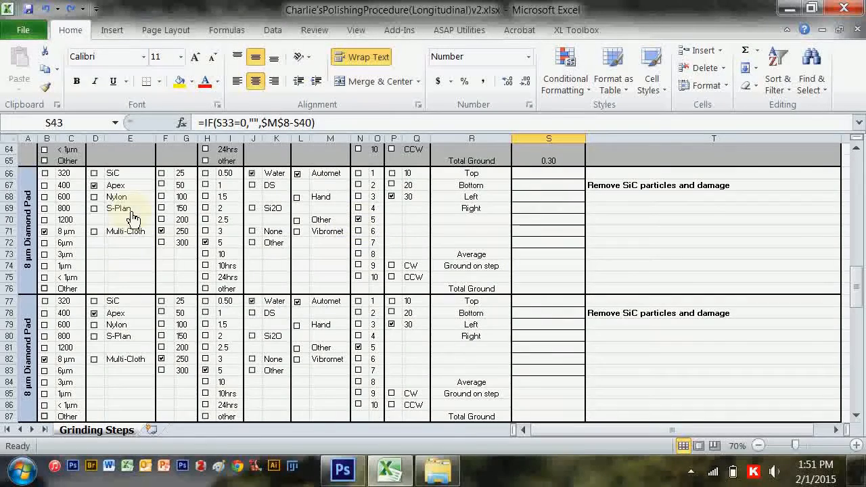
pyautogui.moveTo(568, 278)
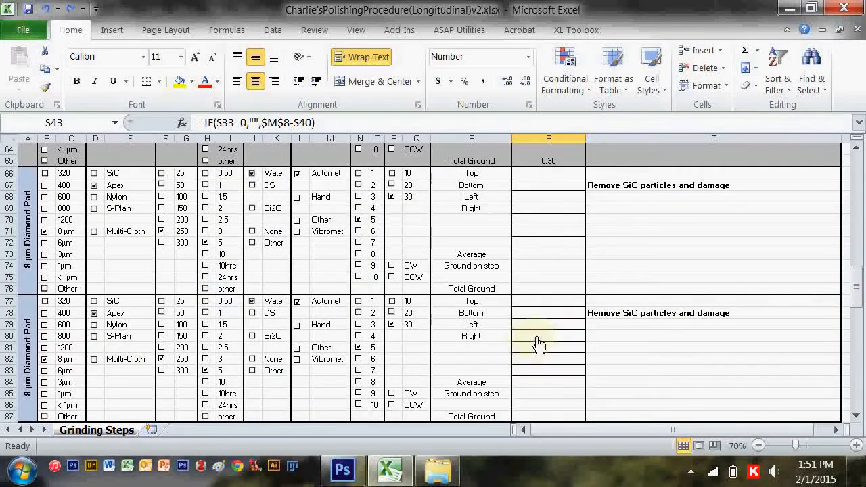
pyautogui.scroll(-3)
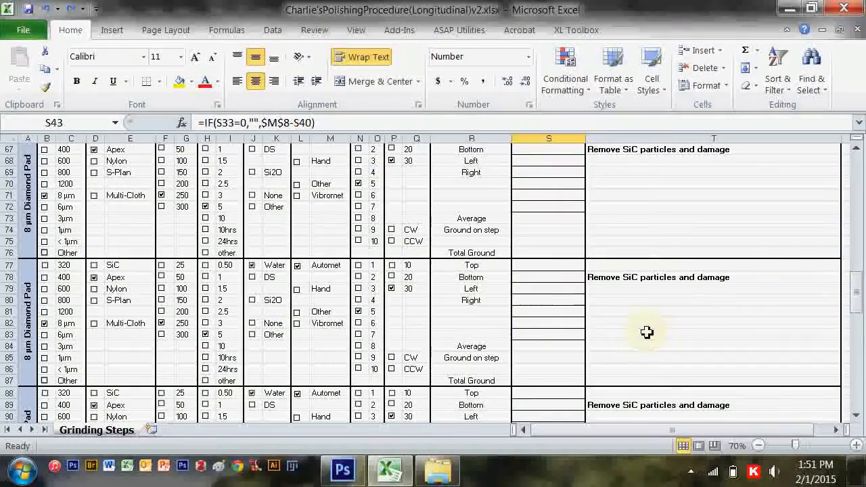
pyautogui.scroll(-3)
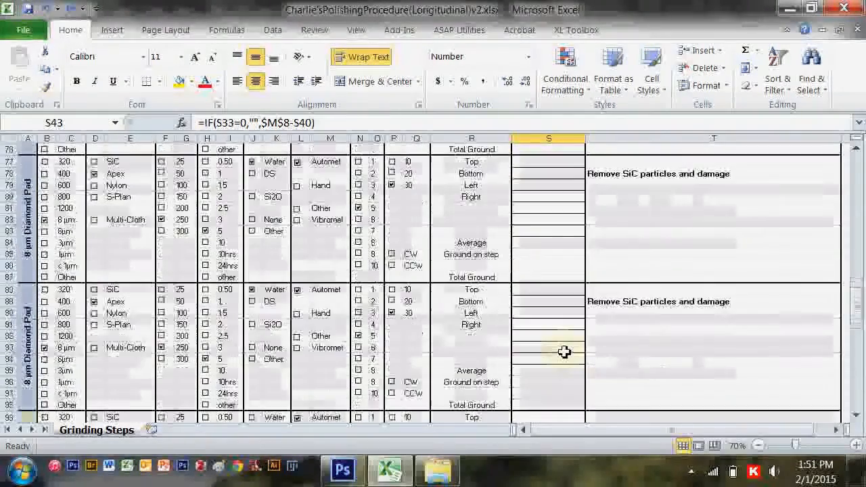
pyautogui.scroll(-3)
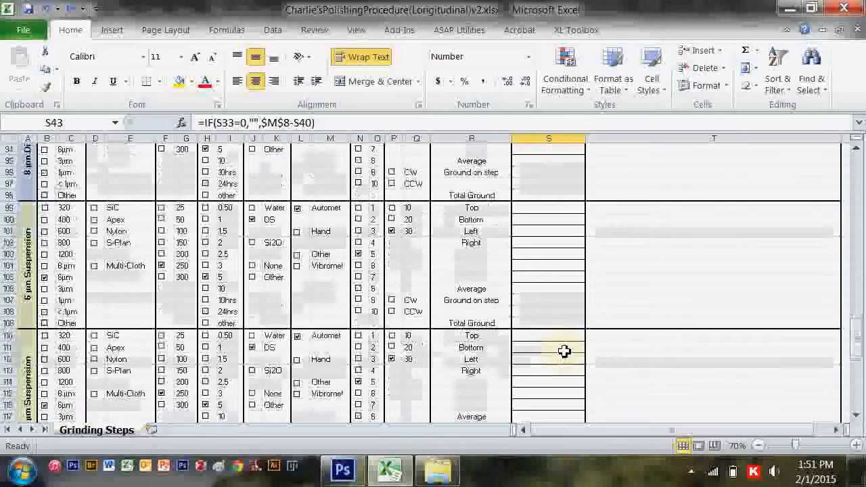
pyautogui.scroll(-3)
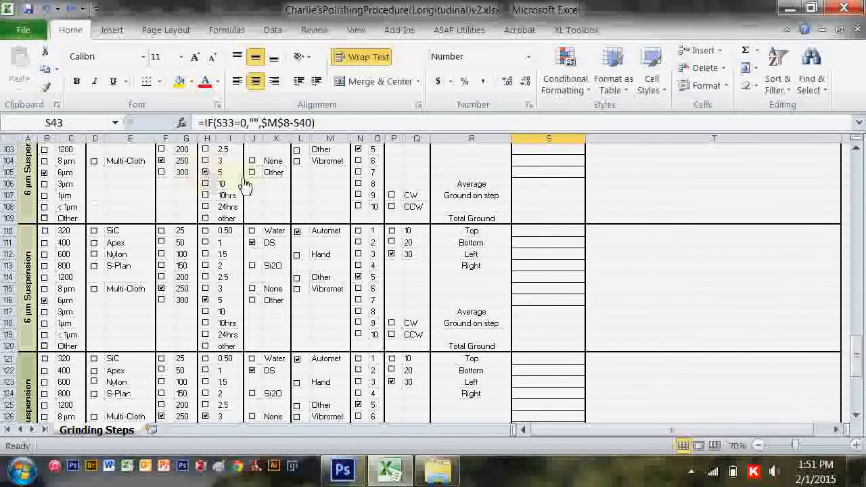
pyautogui.scroll(-3)
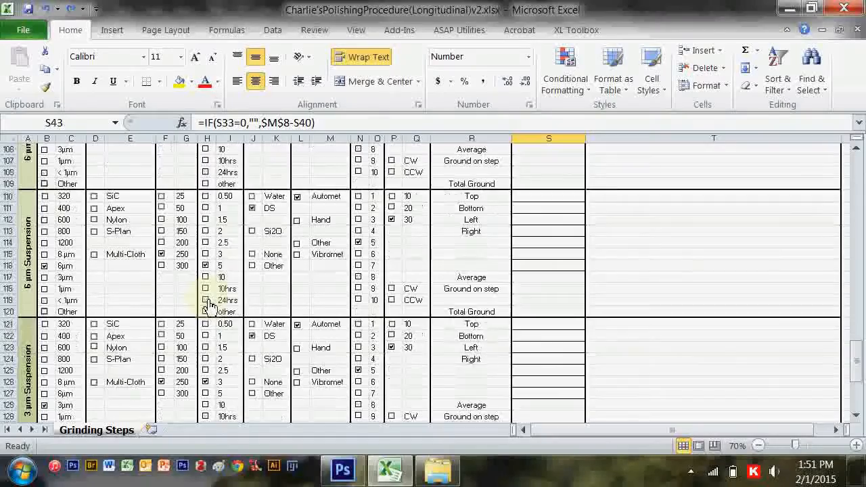
pyautogui.scroll(-3)
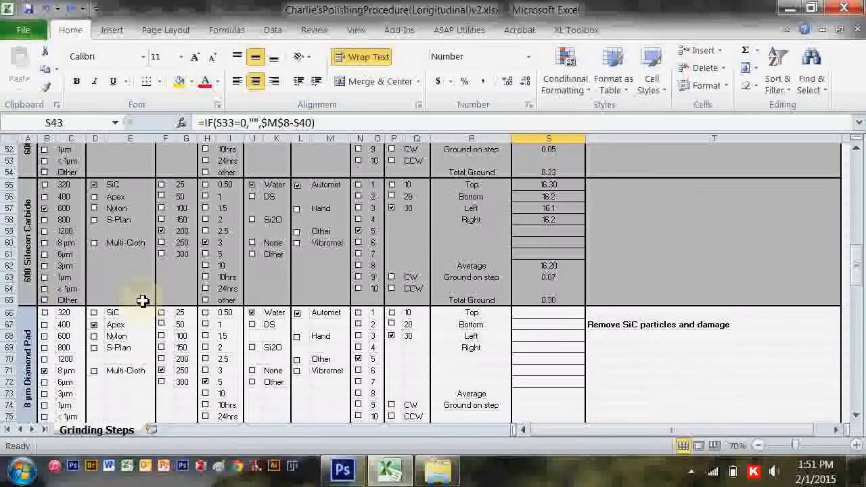
pyautogui.scroll(-3)
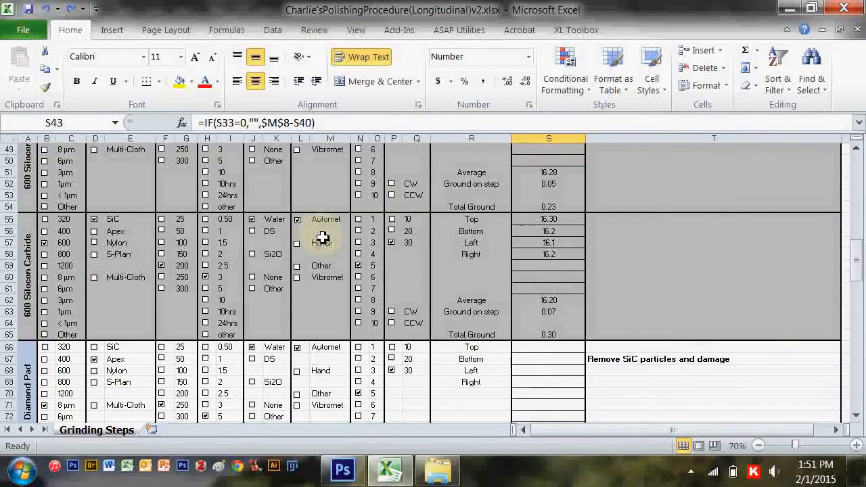
pyautogui.scroll(-3)
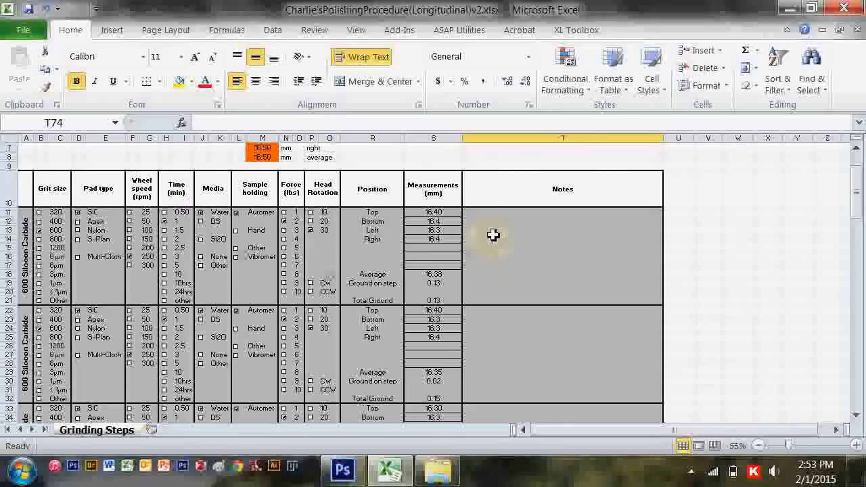
pyautogui.scroll(-3)
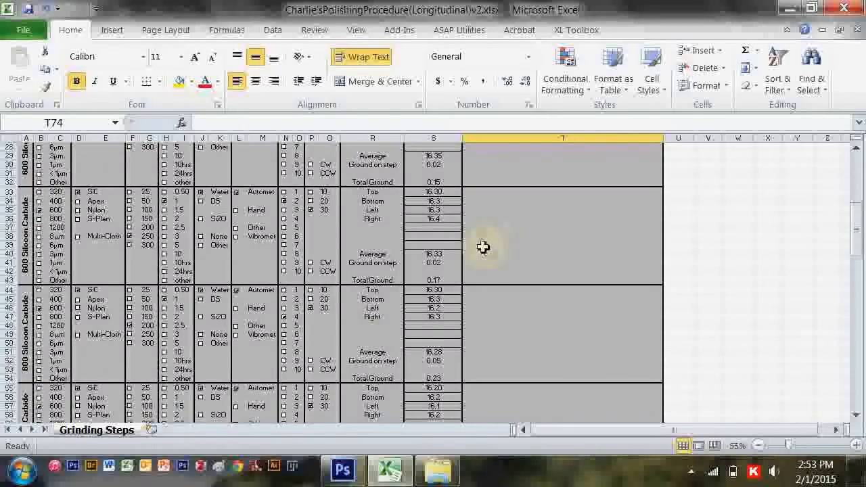
pyautogui.scroll(-3)
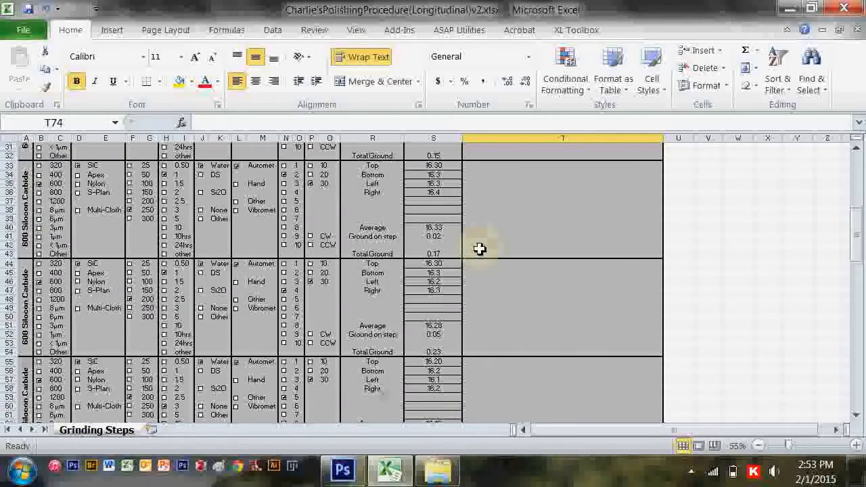
pyautogui.scroll(-3)
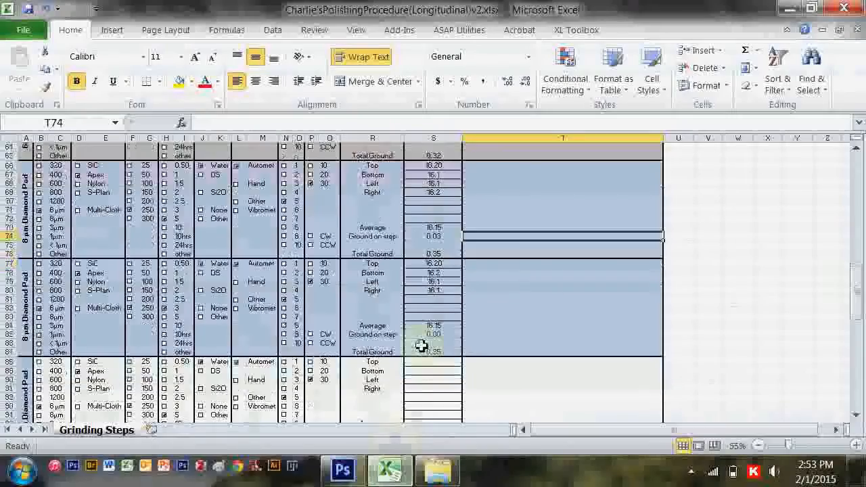
# - Bring the 6 µm suspension blocks into view: average 16.15, ground on step 0.00, total ground 0.35
pyautogui.scroll(-3)
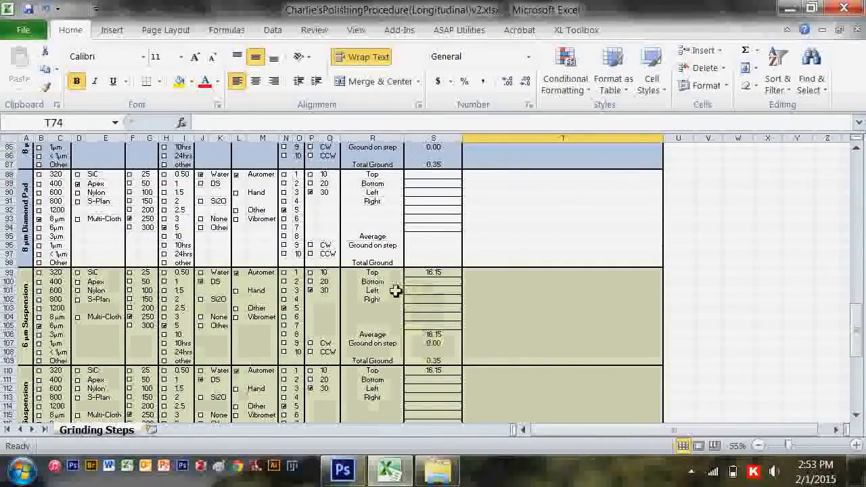
pyautogui.scroll(-3)
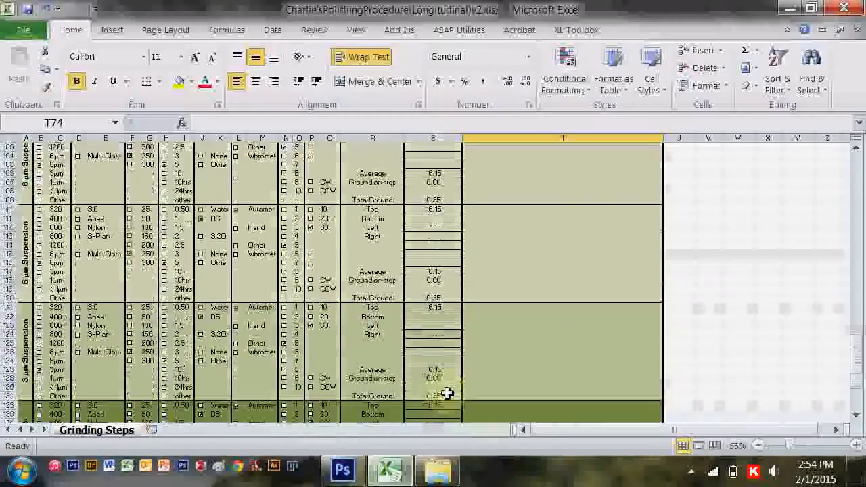
pyautogui.scroll(-3)
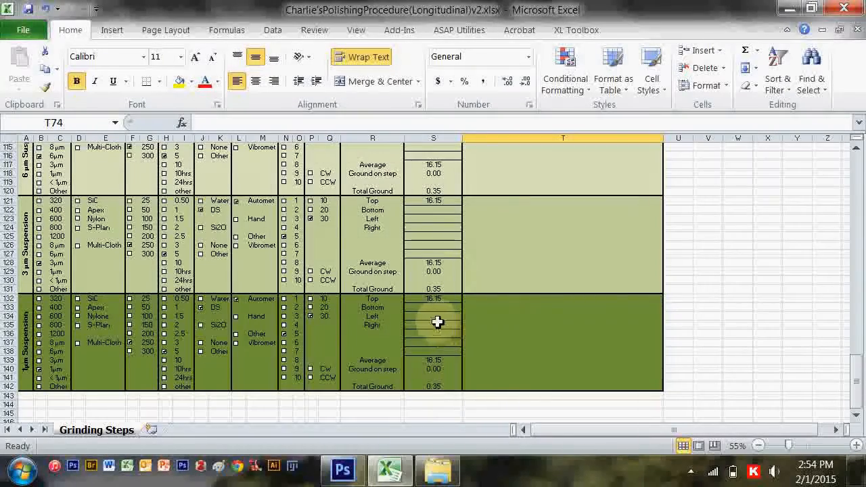
pyautogui.scroll(-3)
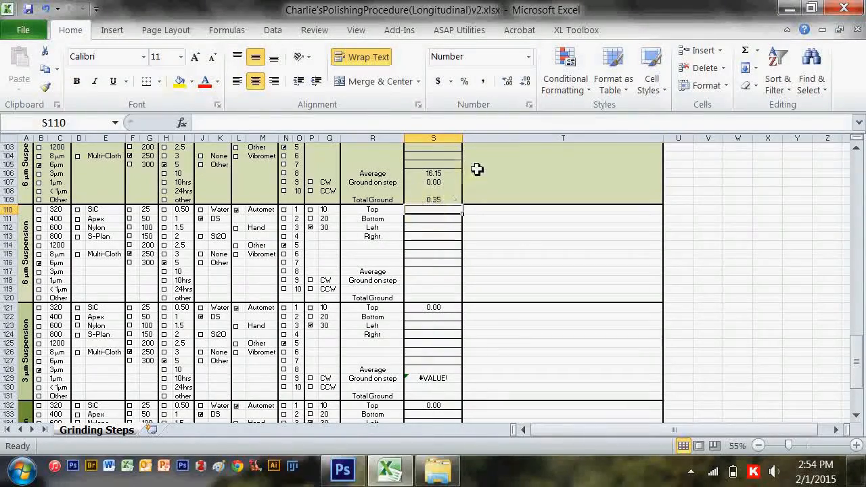
pyautogui.click(433, 218)
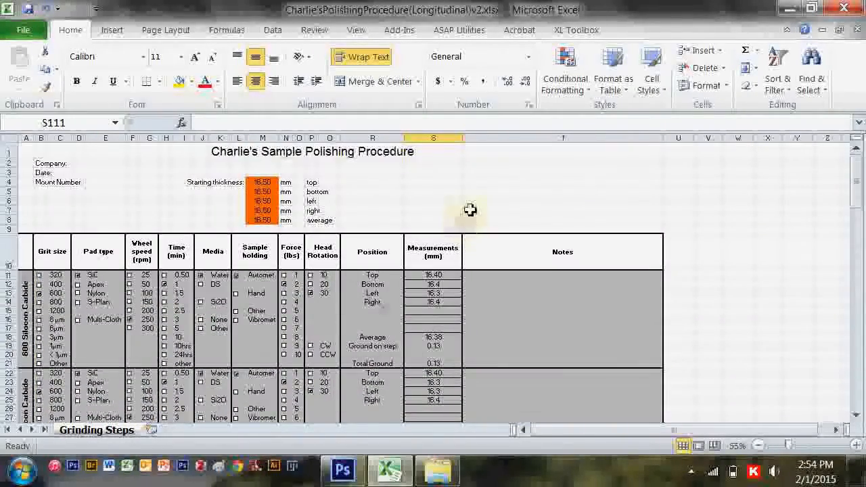
pyautogui.scroll(-3)
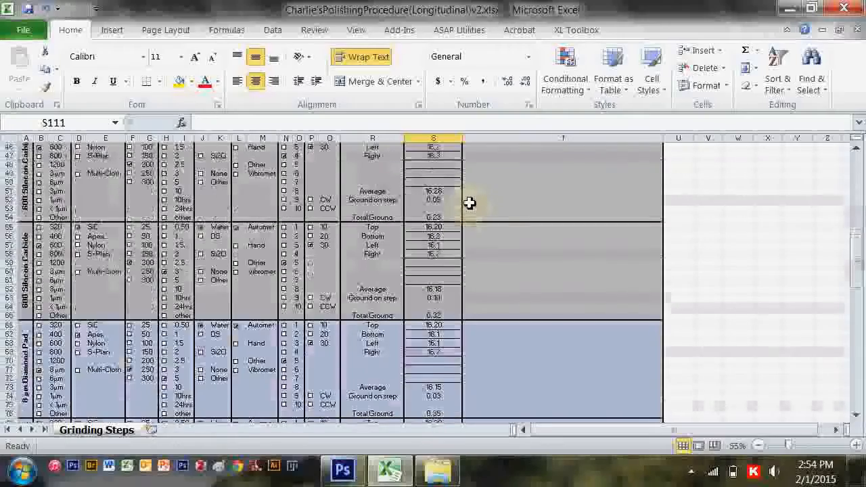
pyautogui.scroll(-3)
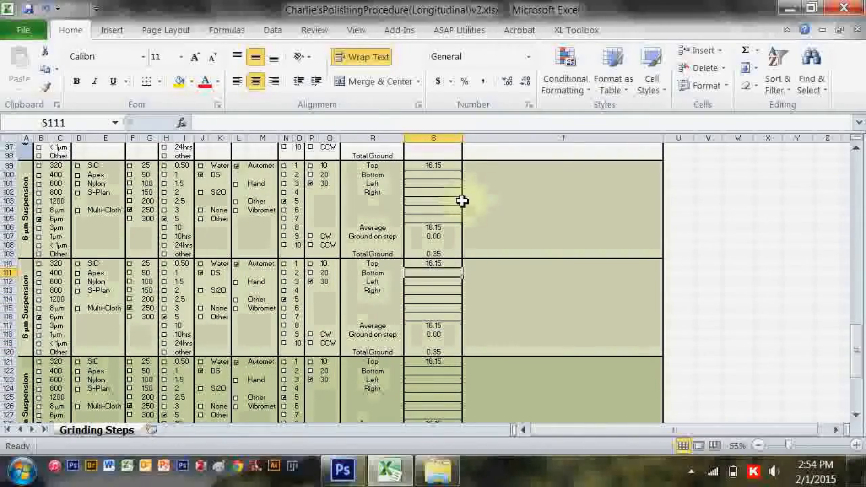
pyautogui.scroll(-3)
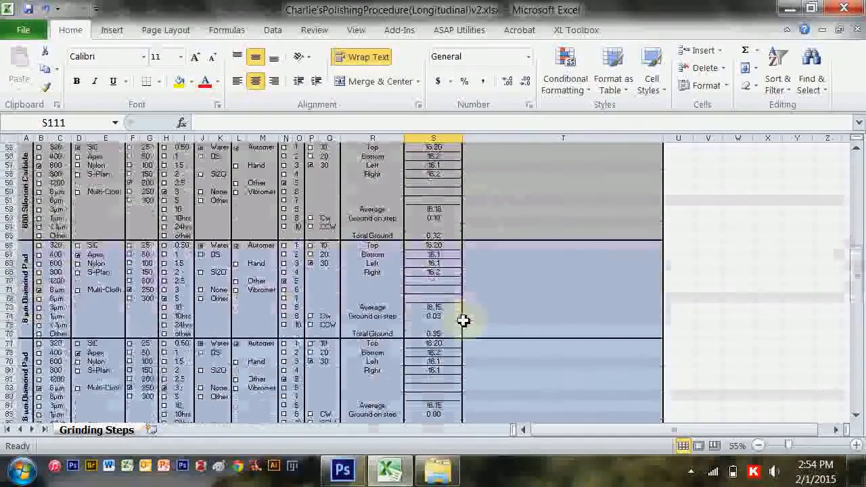
pyautogui.scroll(-3)
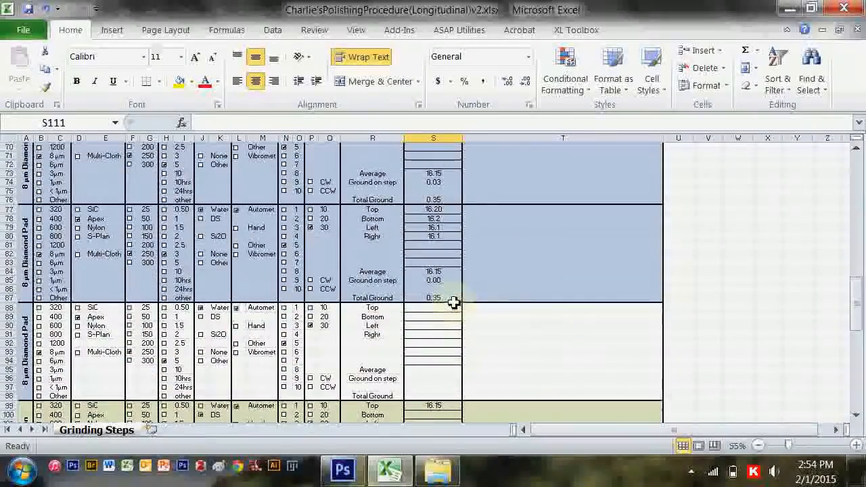
pyautogui.scroll(-3)
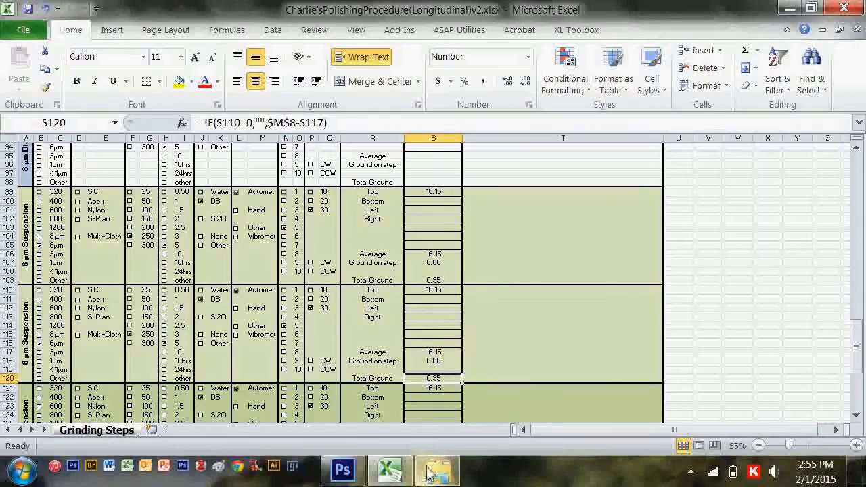
# - In Explorer, browse the network Z: drive through Users to the TempImageTransfer folder
pyautogui.click(437, 470)
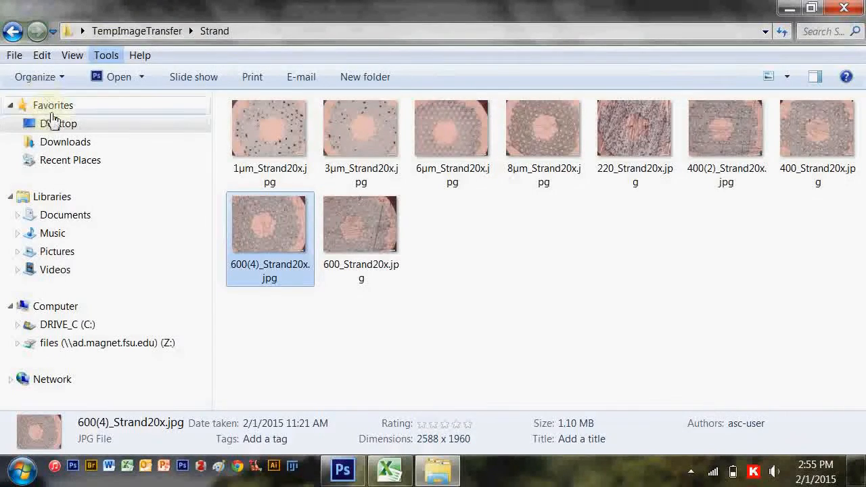
pyautogui.click(65, 215)
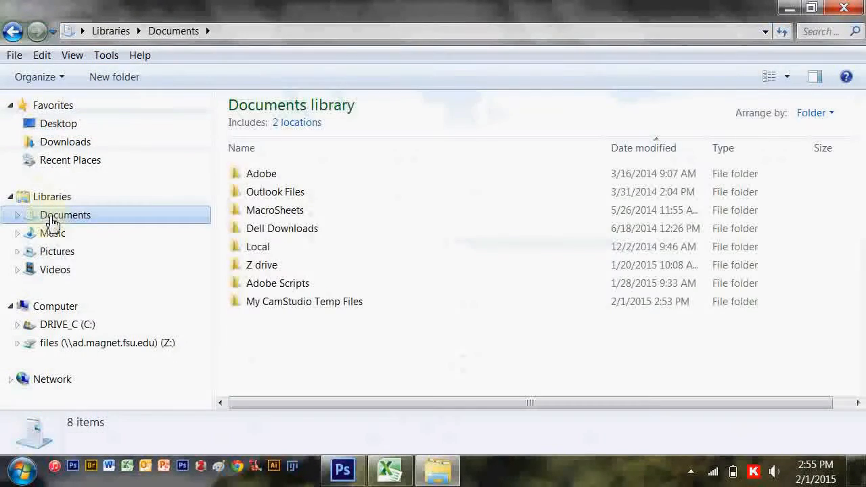
pyautogui.click(59, 123)
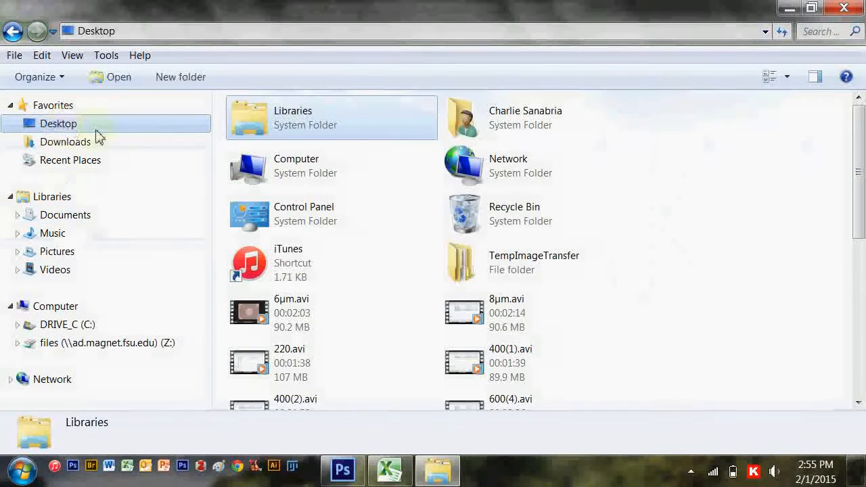
pyautogui.click(55, 306)
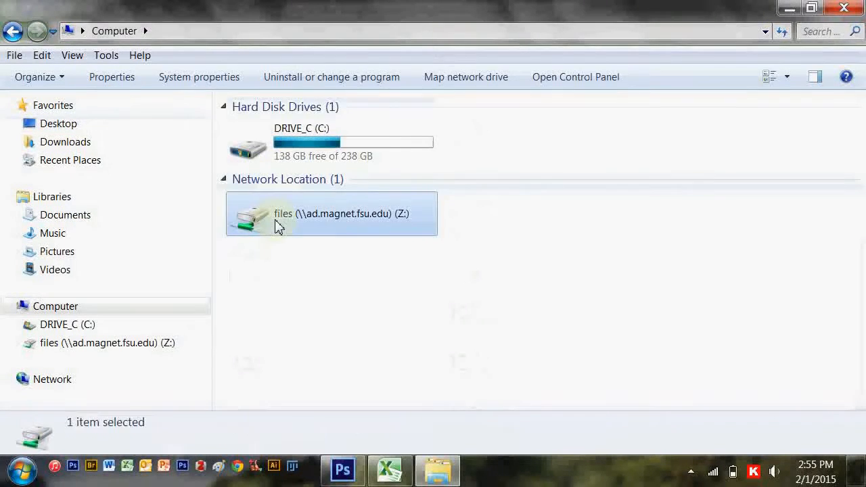
pyautogui.doubleClick(332, 214)
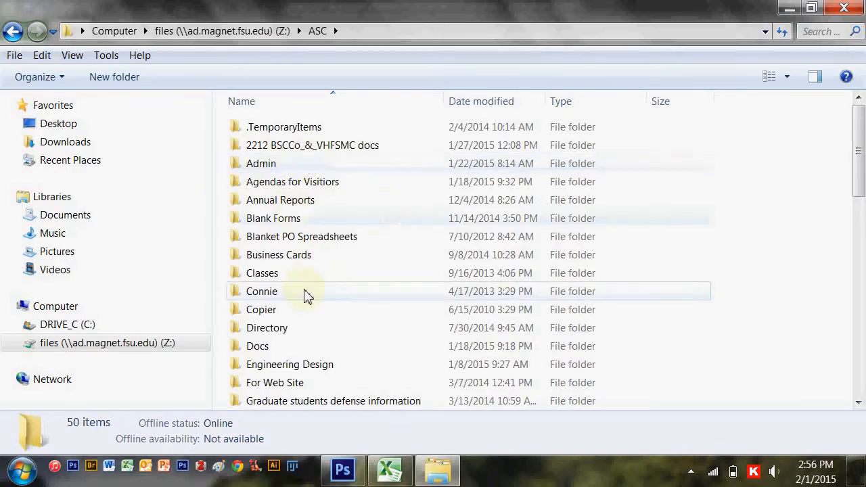
pyautogui.scroll(-3)
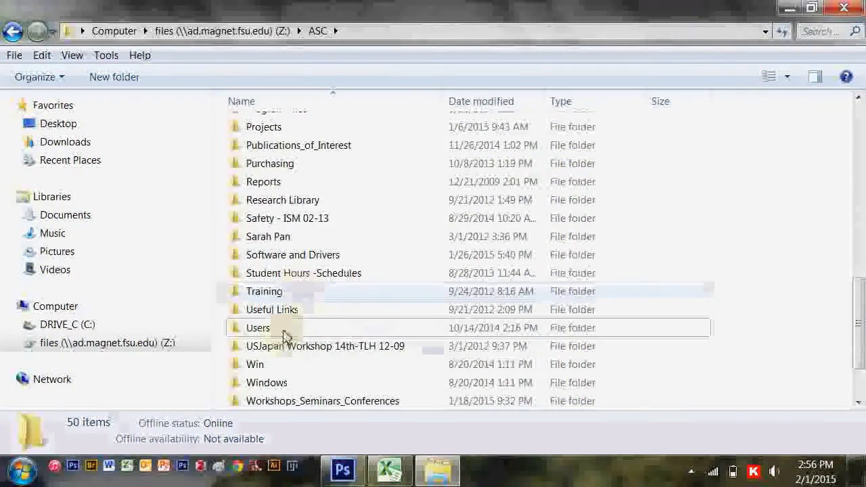
pyautogui.doubleClick(258, 328)
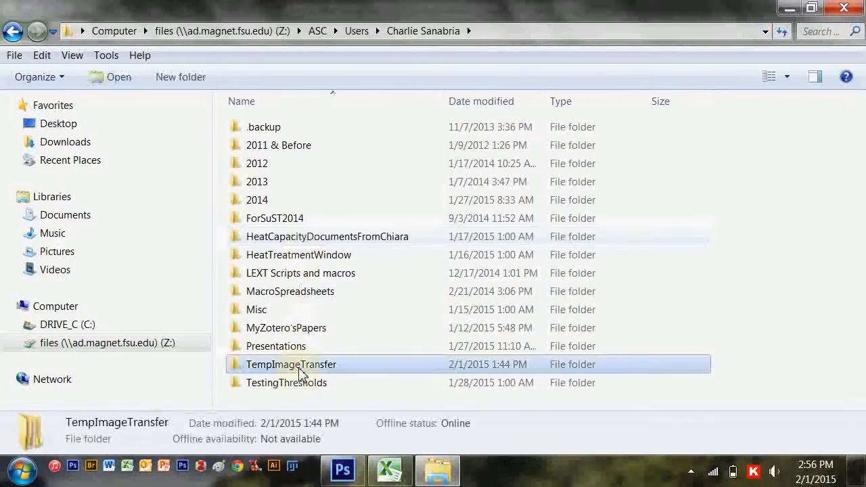
pyautogui.doubleClick(291, 364)
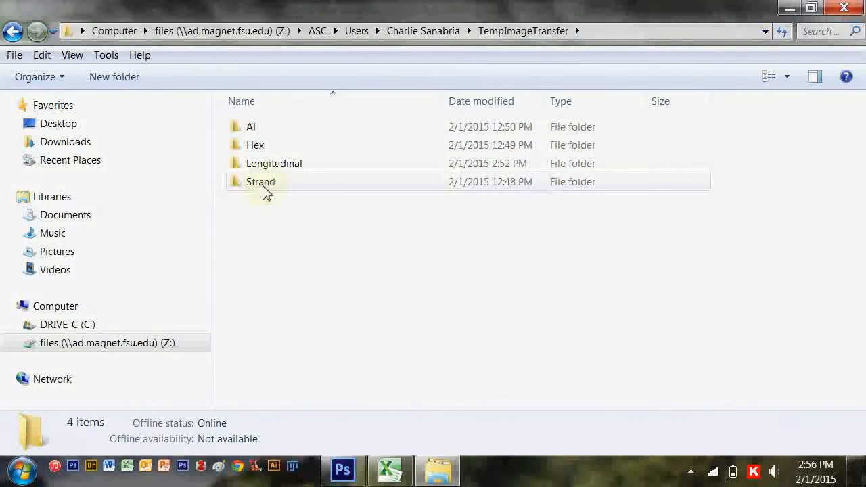
pyautogui.moveTo(270, 181)
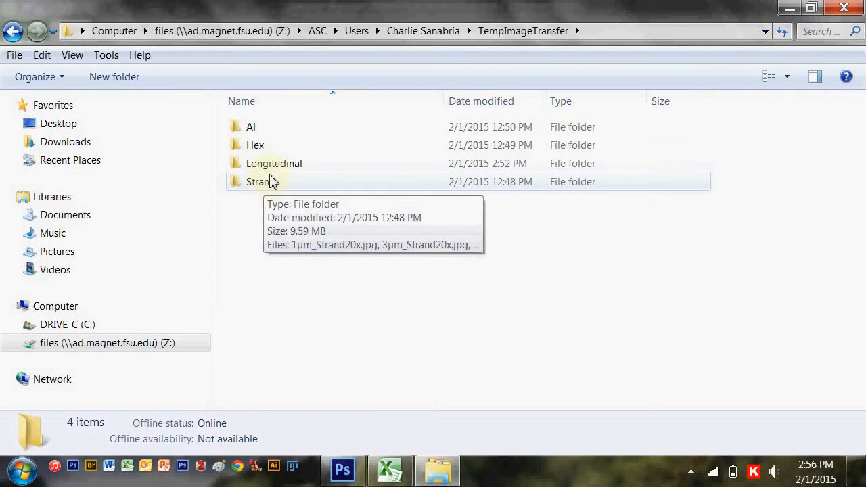
# - Open the Longitudinal folder and launch the 36_1_(8µm)(2).jpg micrograph
pyautogui.doubleClick(274, 163)
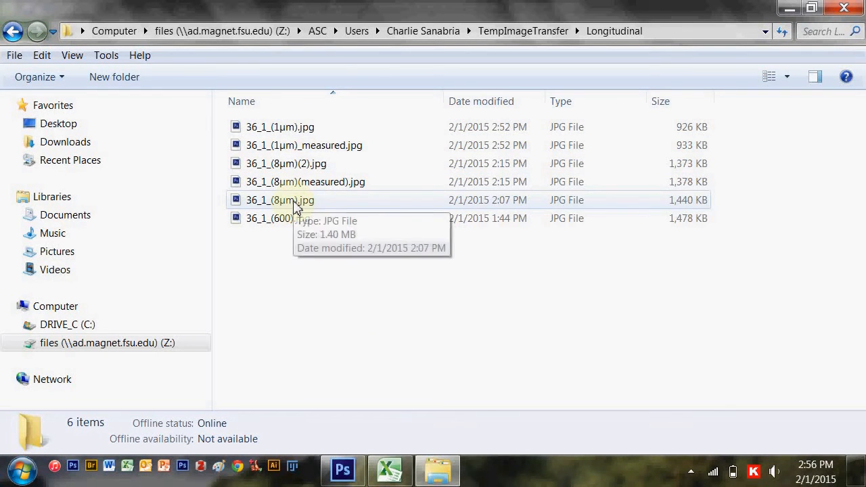
pyautogui.click(280, 200)
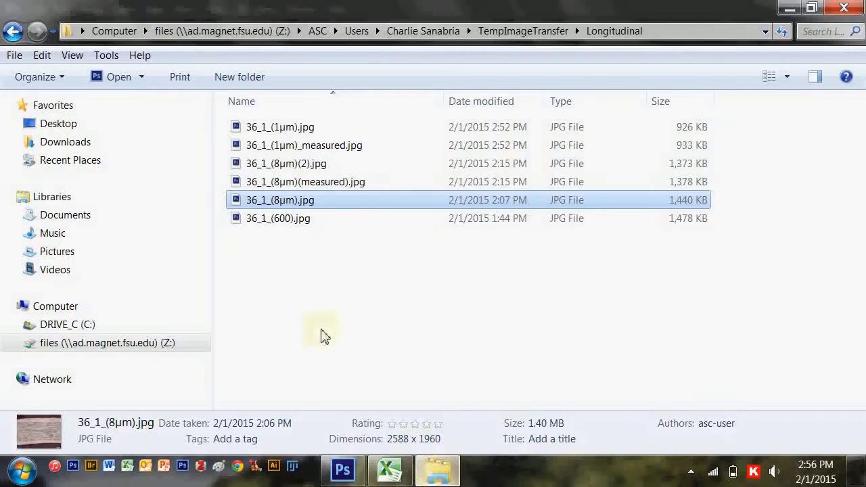
pyautogui.click(285, 163)
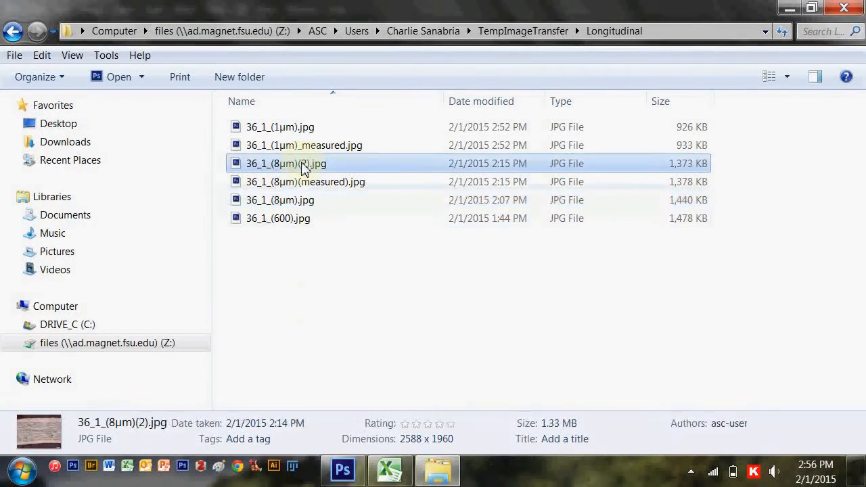
pyautogui.doubleClick(285, 163)
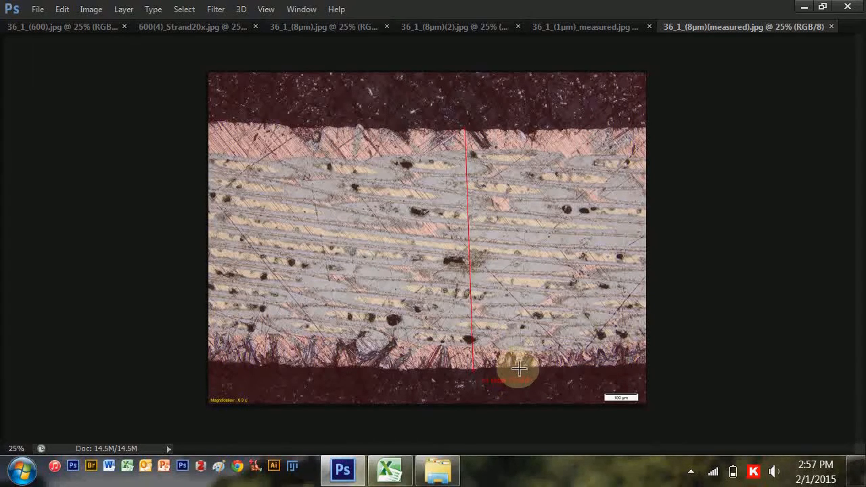
pyautogui.moveTo(553, 115)
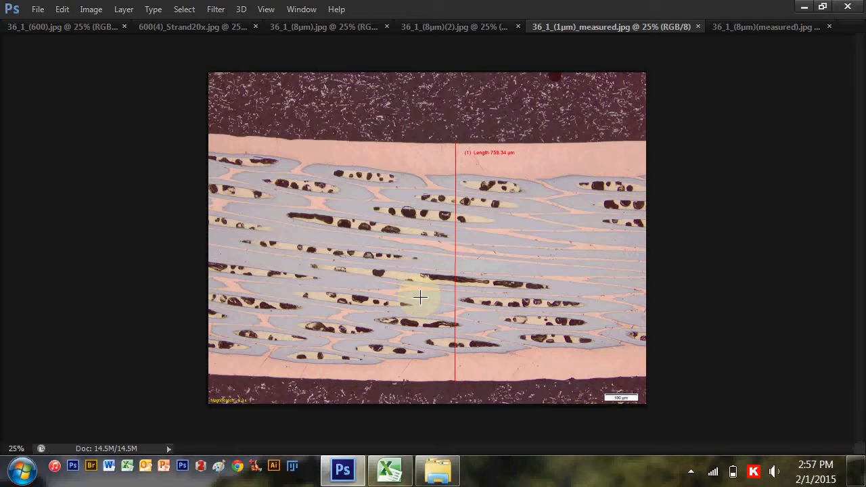
pyautogui.moveTo(733, 328)
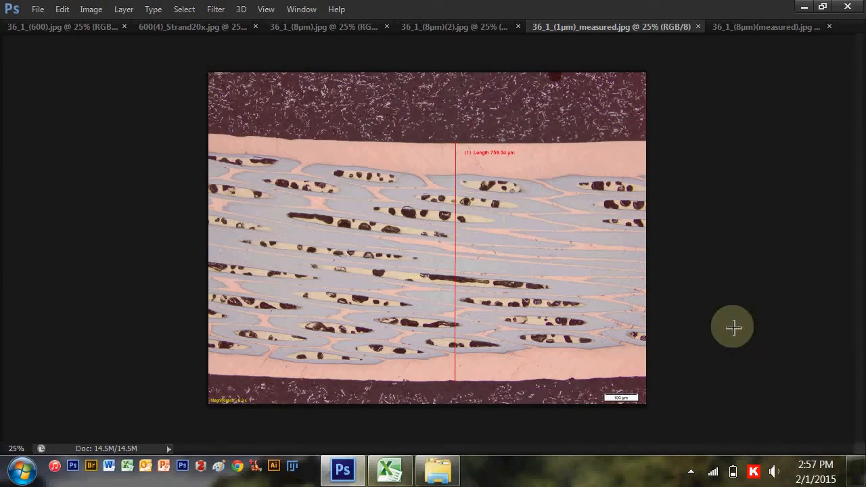
pyautogui.moveTo(473, 186)
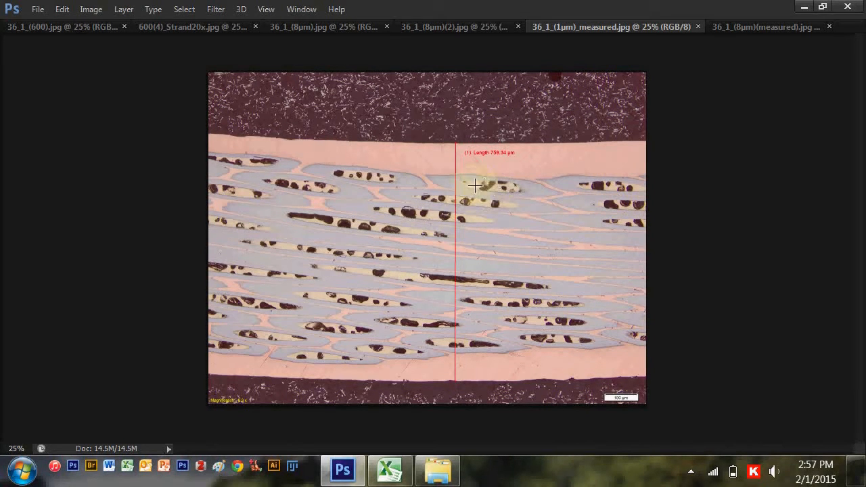
pyautogui.moveTo(474, 223)
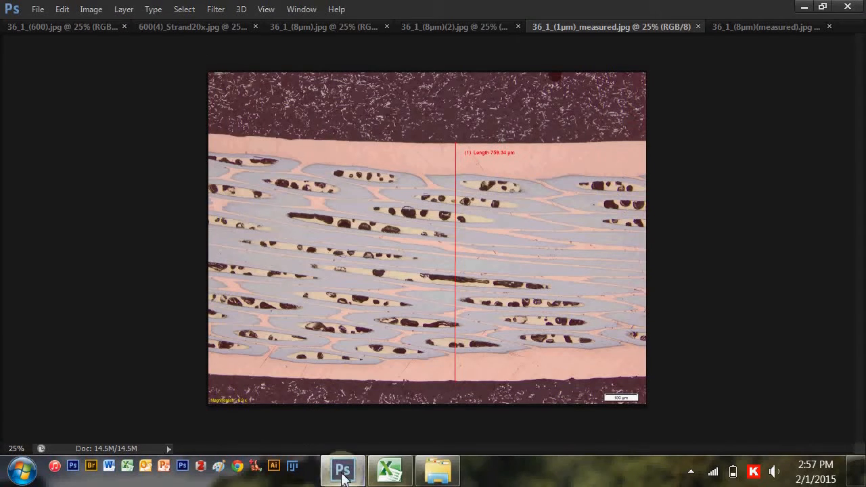
pyautogui.moveTo(186, 30)
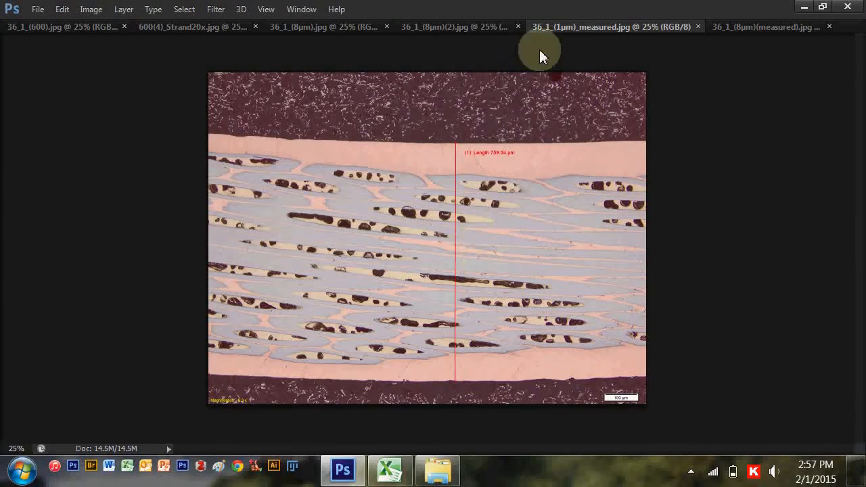
pyautogui.moveTo(278, 245)
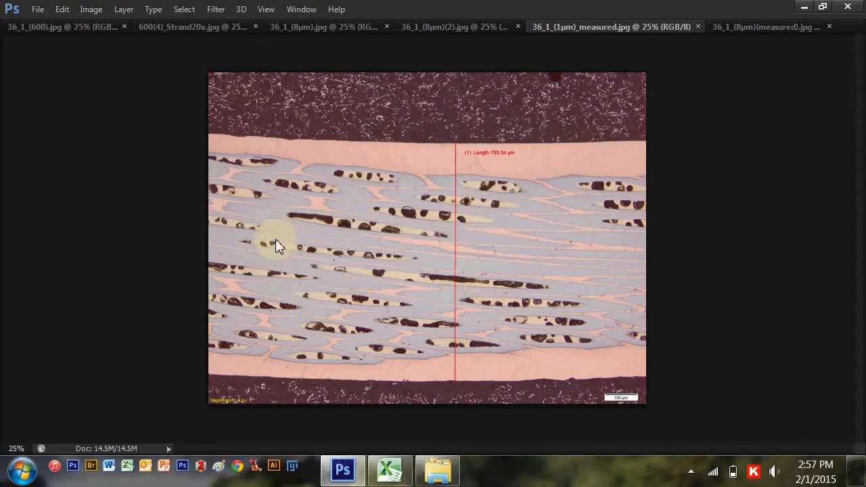
pyautogui.moveTo(484, 241)
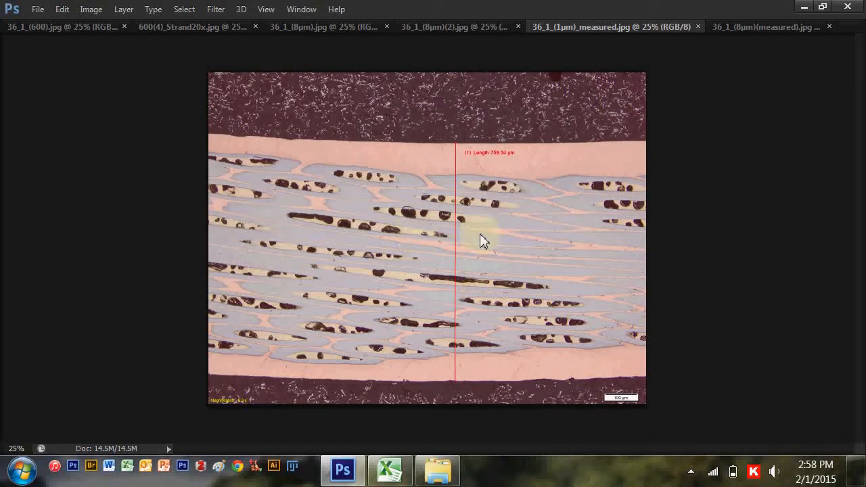